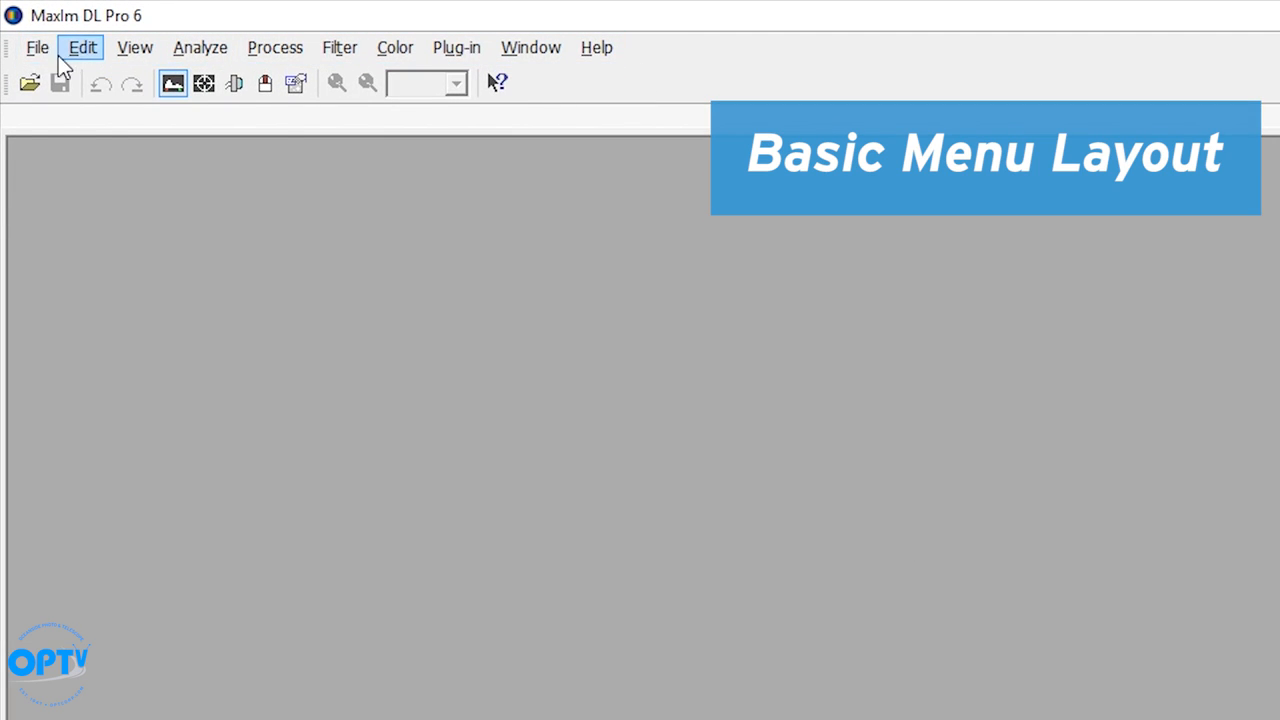
Bring up the Camera Control window from the toolbar.
{"action": "left_click", "coordinate": [340, 48]}
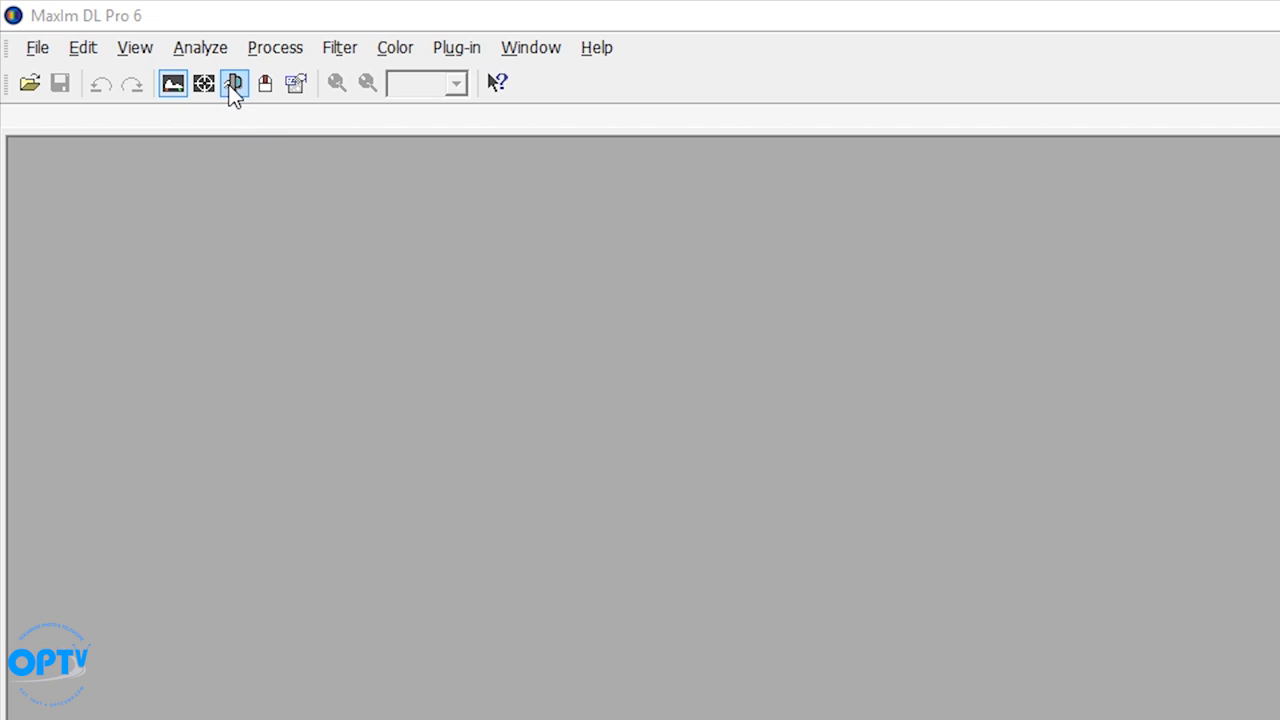
{"action": "mouse_move", "coordinate": [248, 98]}
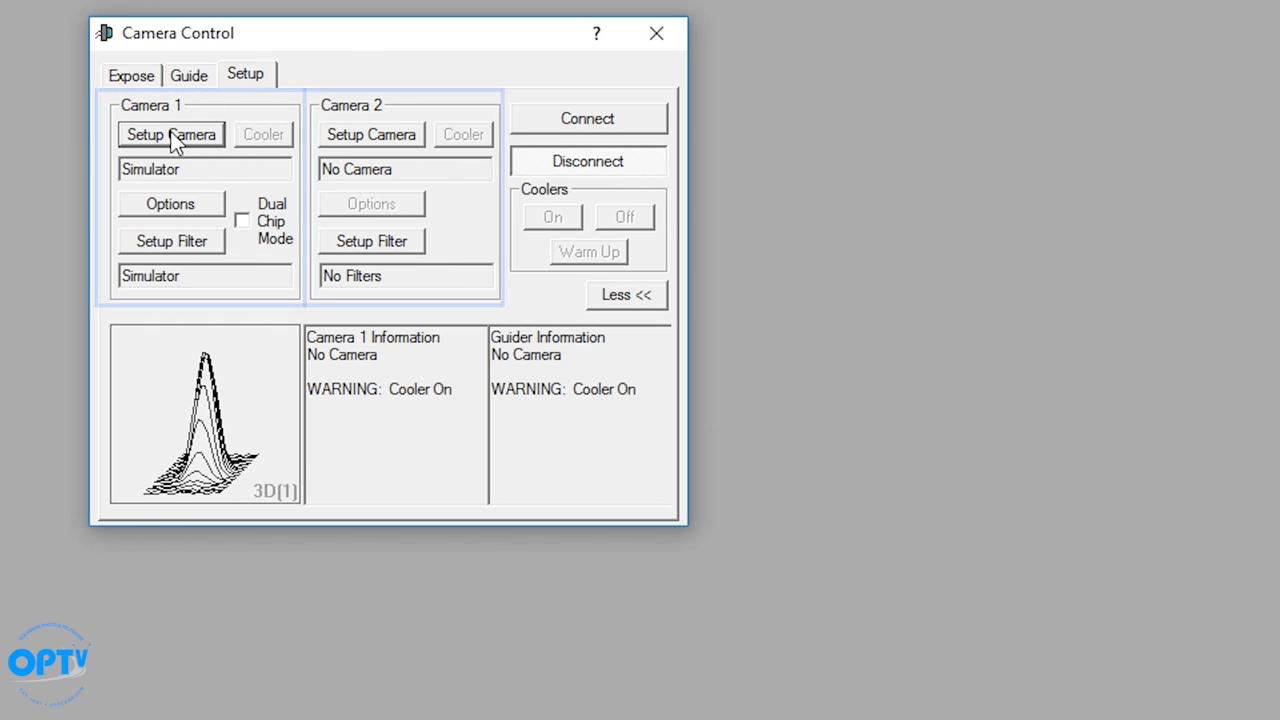
{"action": "left_click", "coordinate": [172, 134]}
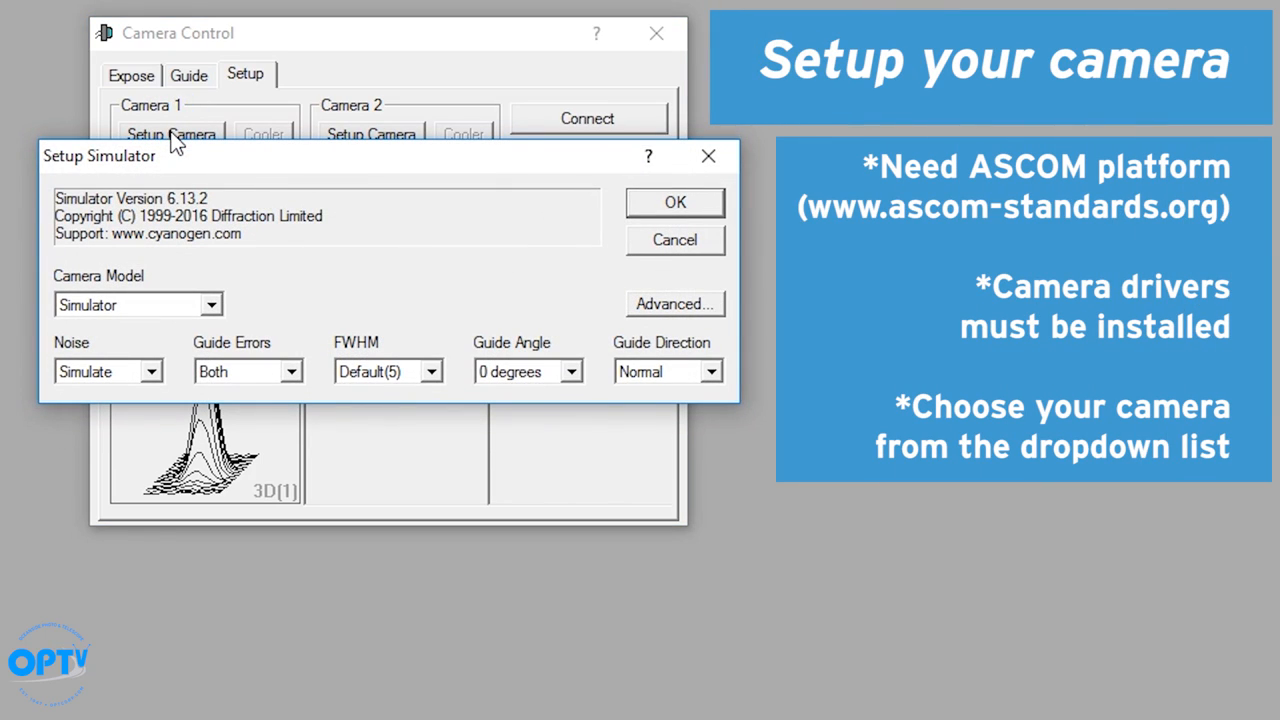
{"action": "left_click", "coordinate": [210, 304]}
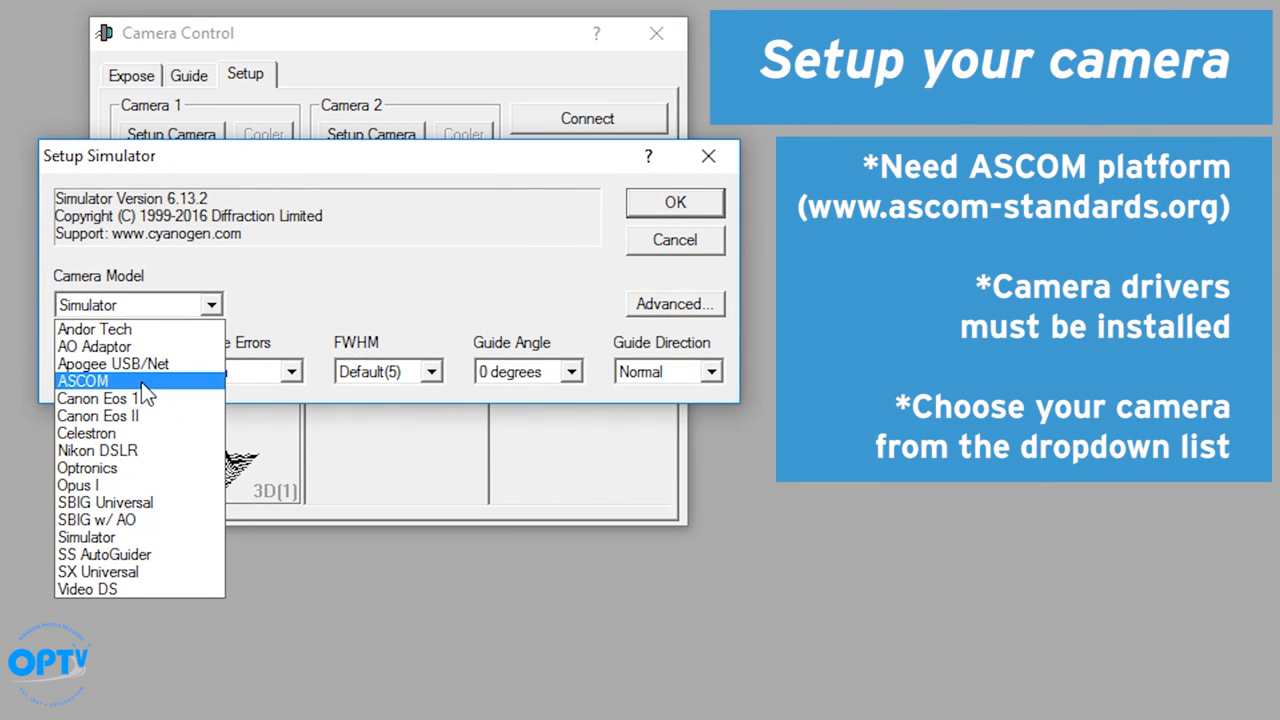
{"action": "left_click", "coordinate": [82, 380]}
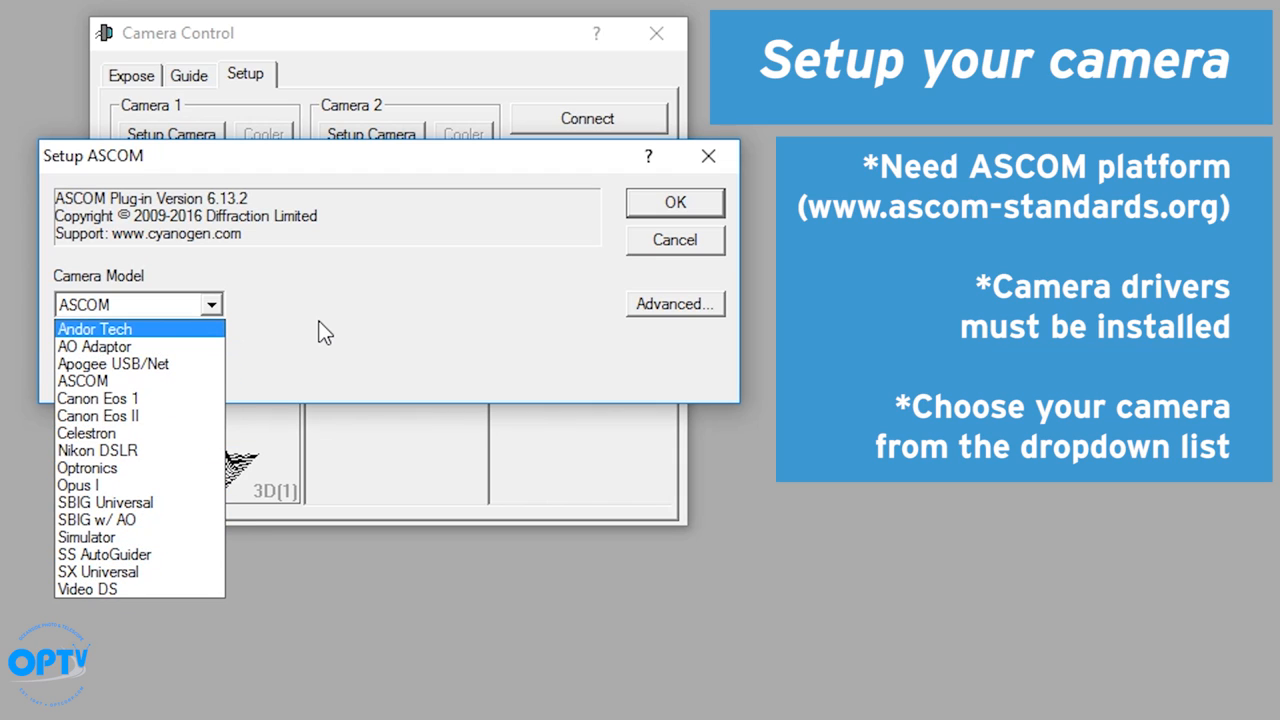
{"action": "mouse_move", "coordinate": [268, 374]}
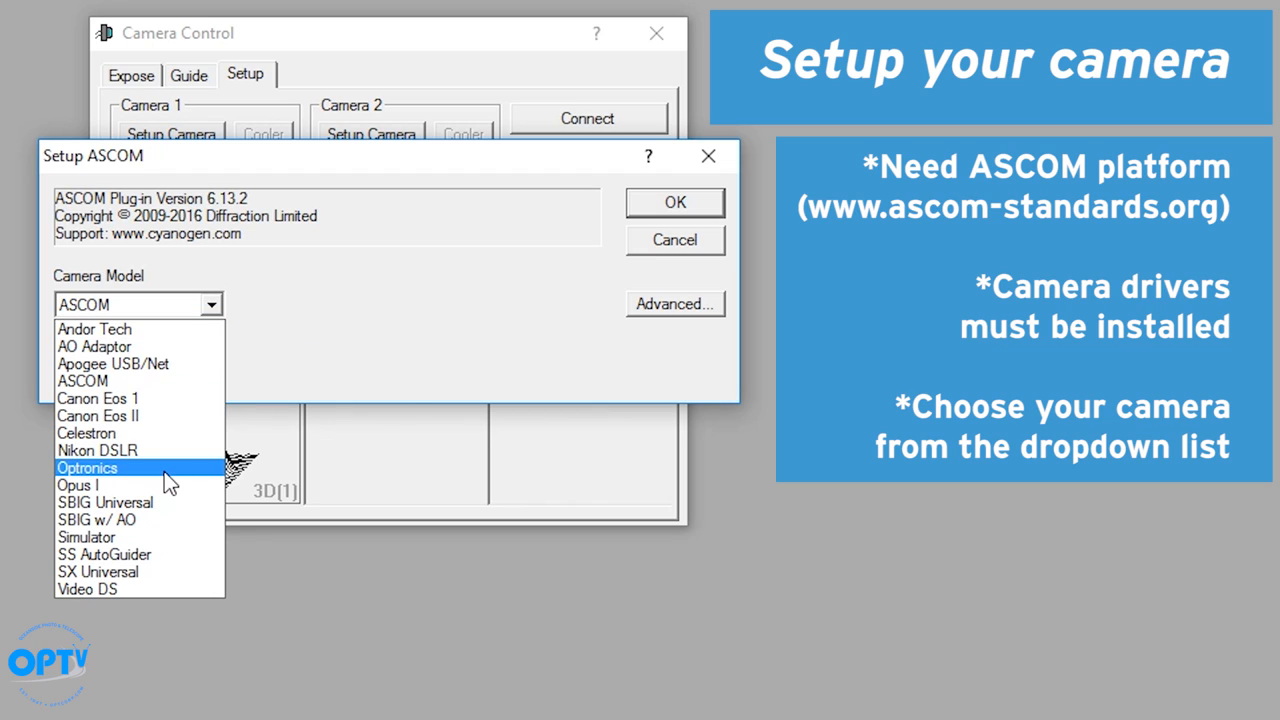
{"action": "mouse_move", "coordinate": [150, 474]}
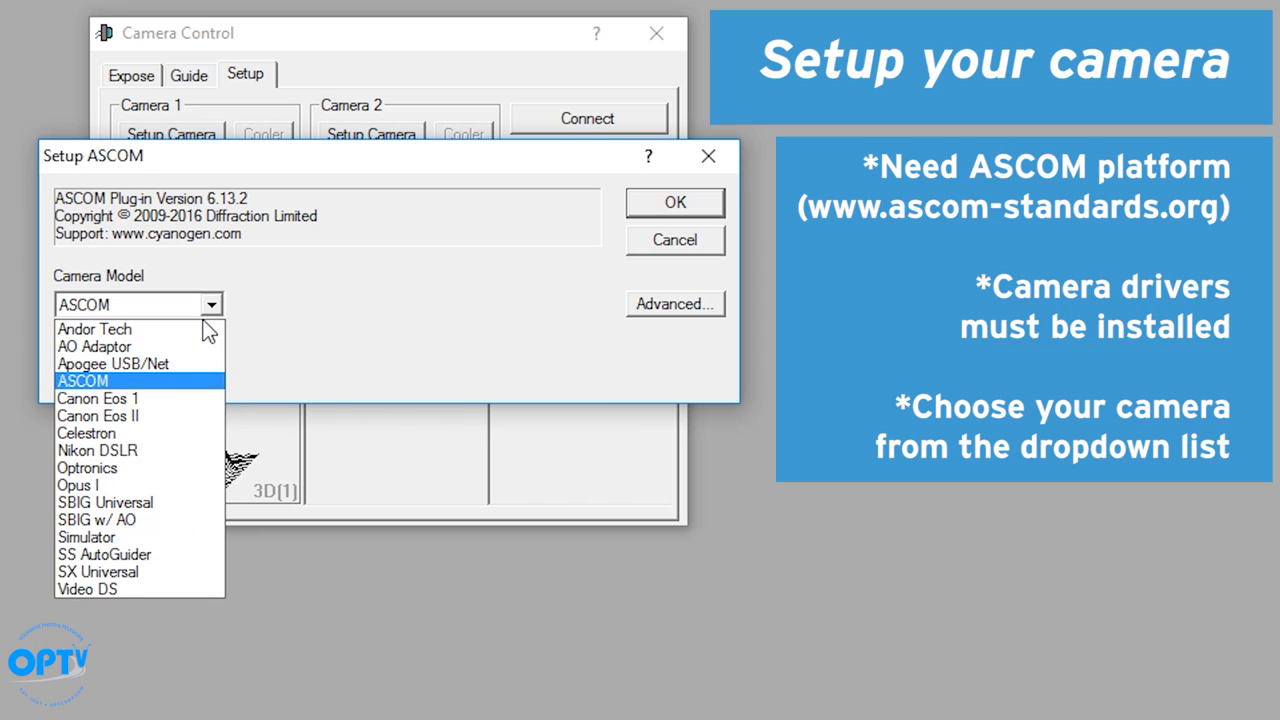
{"action": "mouse_move", "coordinate": [210, 312]}
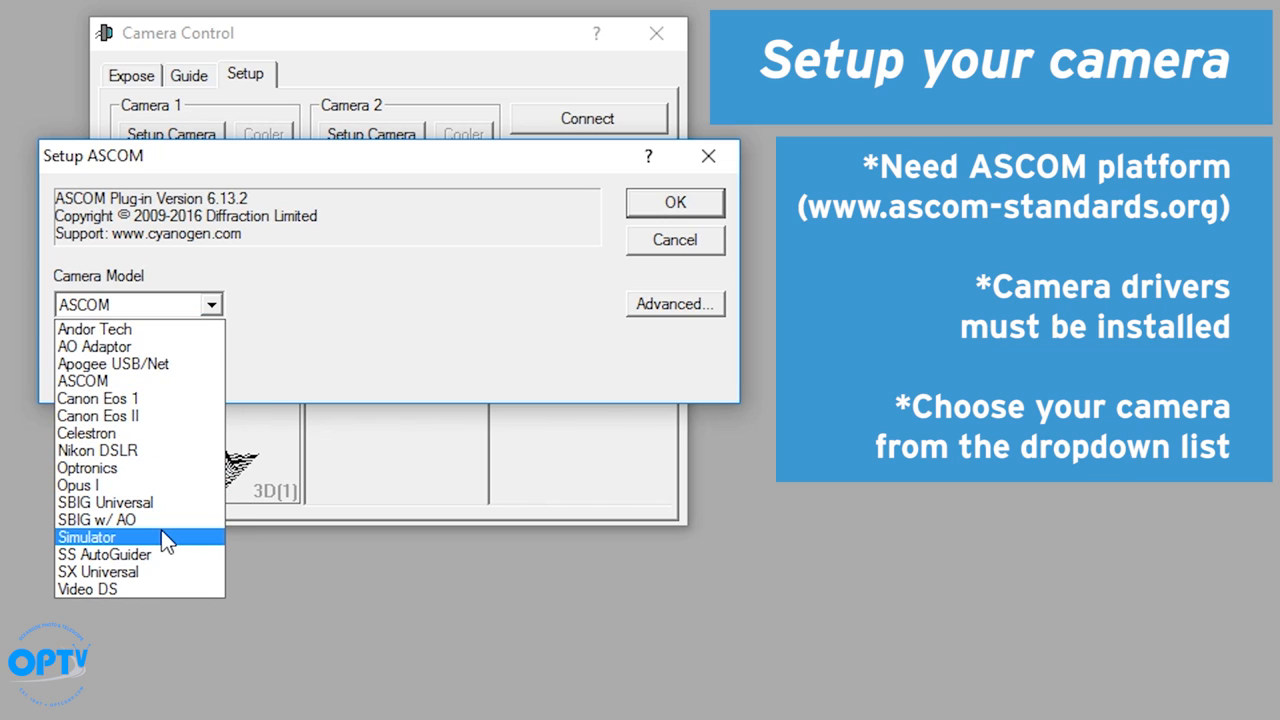
{"action": "left_click", "coordinate": [86, 536]}
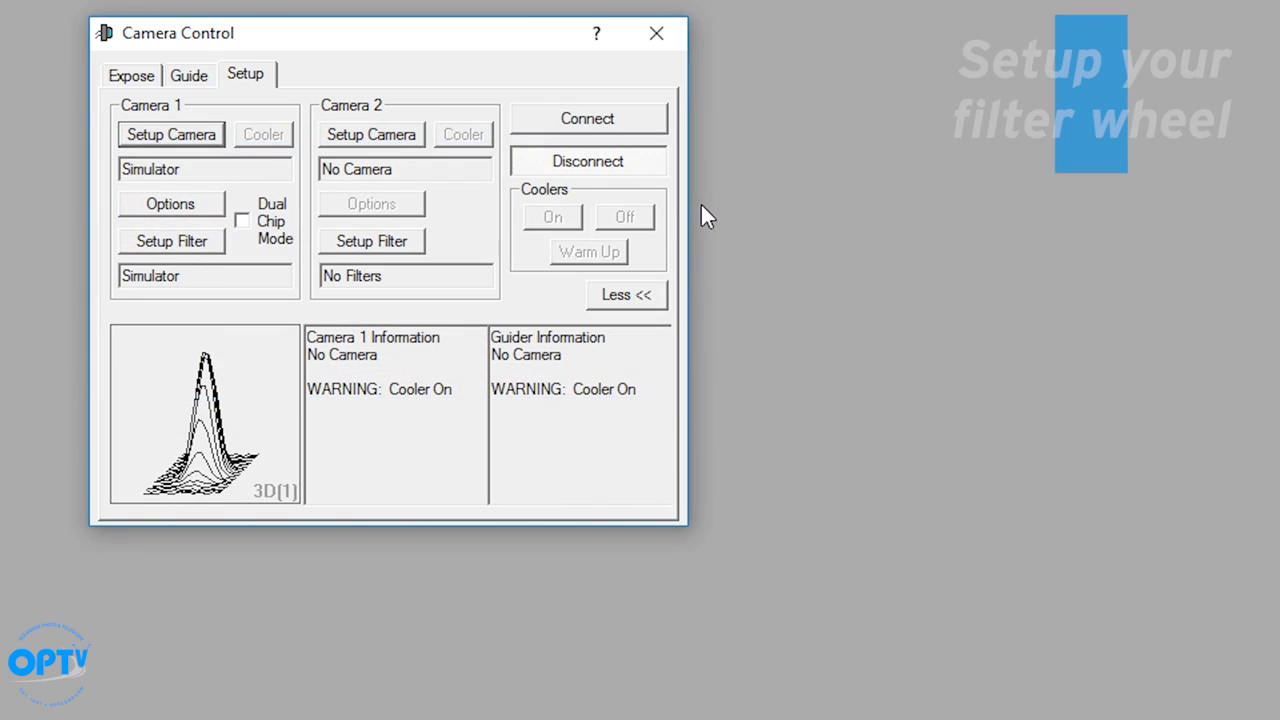
{"action": "mouse_move", "coordinate": [190, 256]}
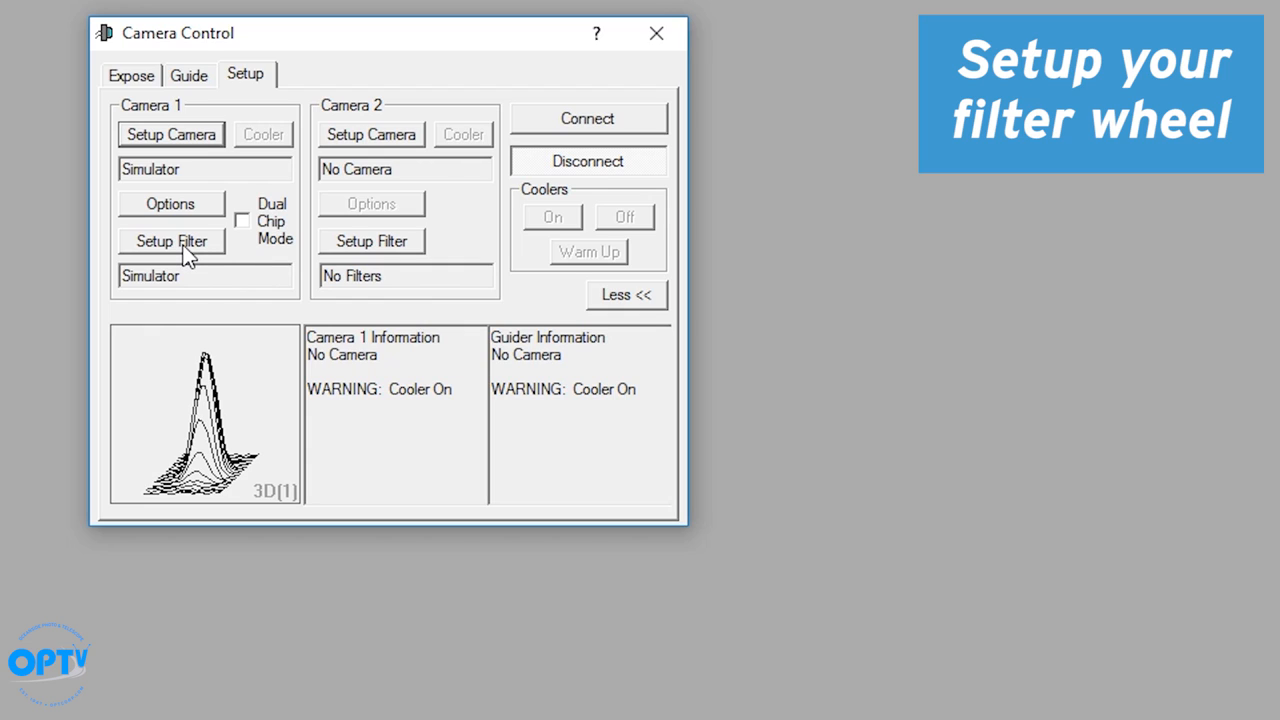
{"action": "left_click", "coordinate": [170, 240]}
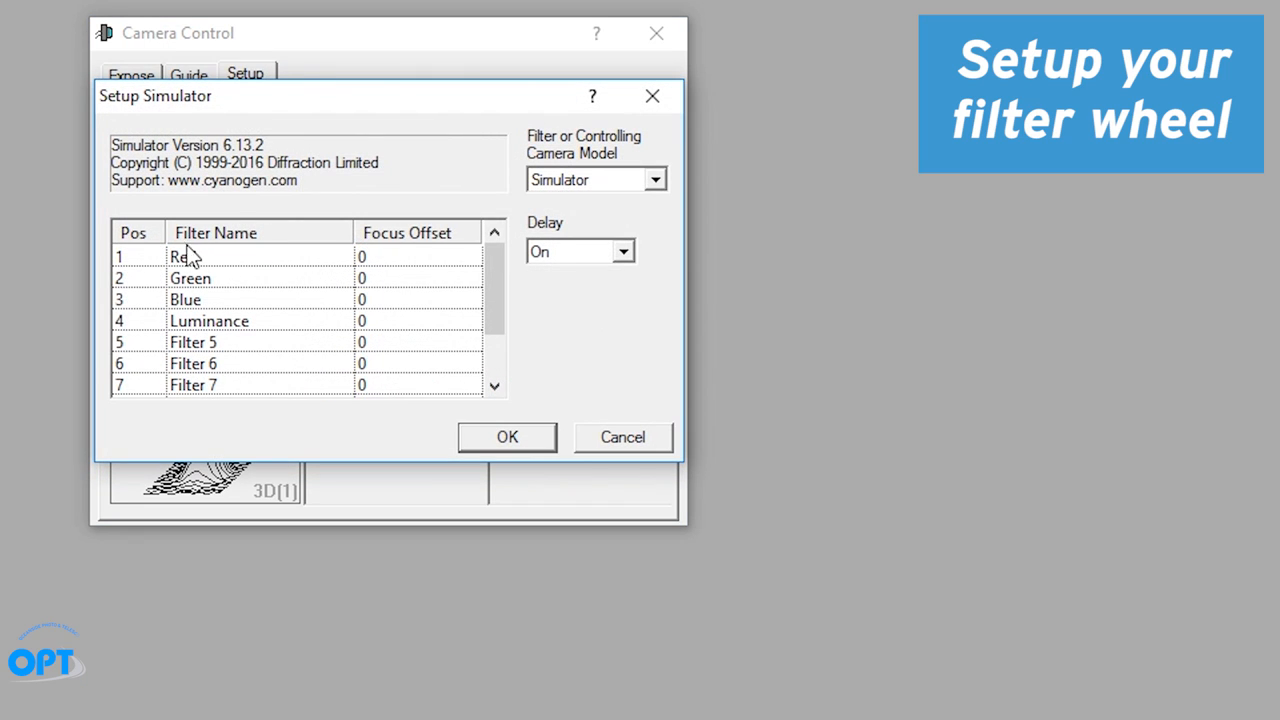
{"action": "mouse_move", "coordinate": [210, 268]}
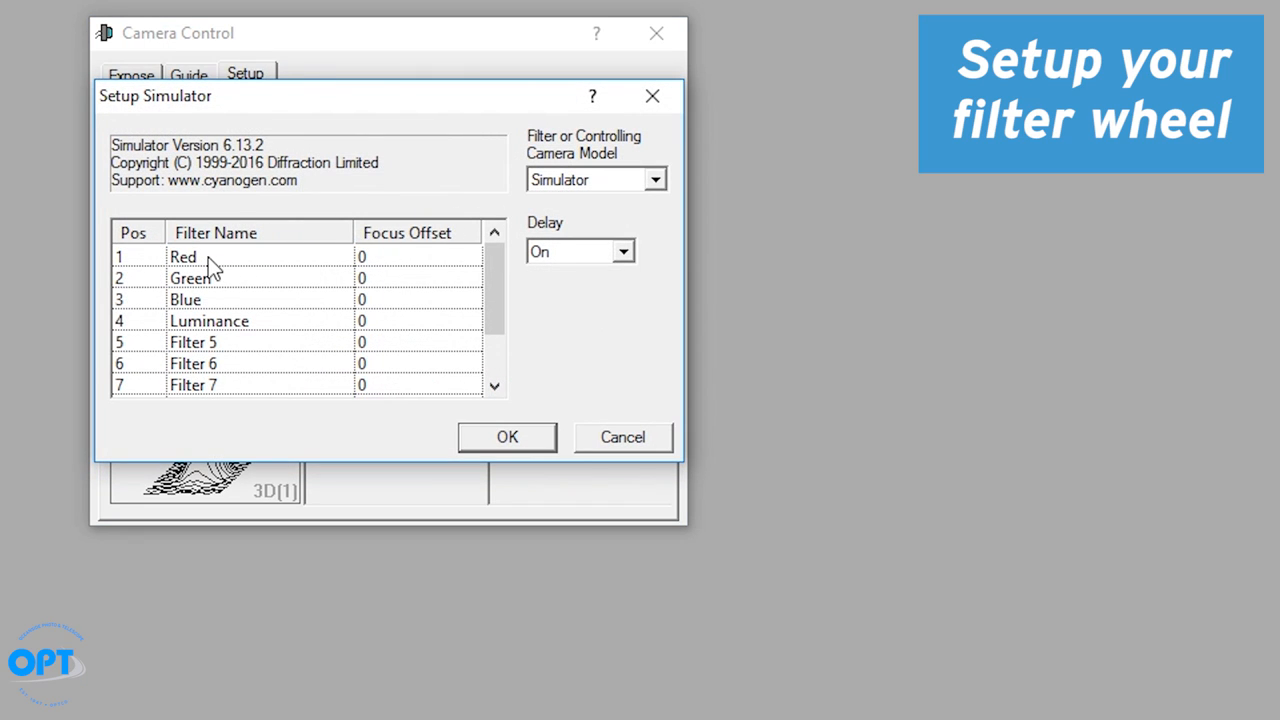
{"action": "left_click", "coordinate": [656, 180]}
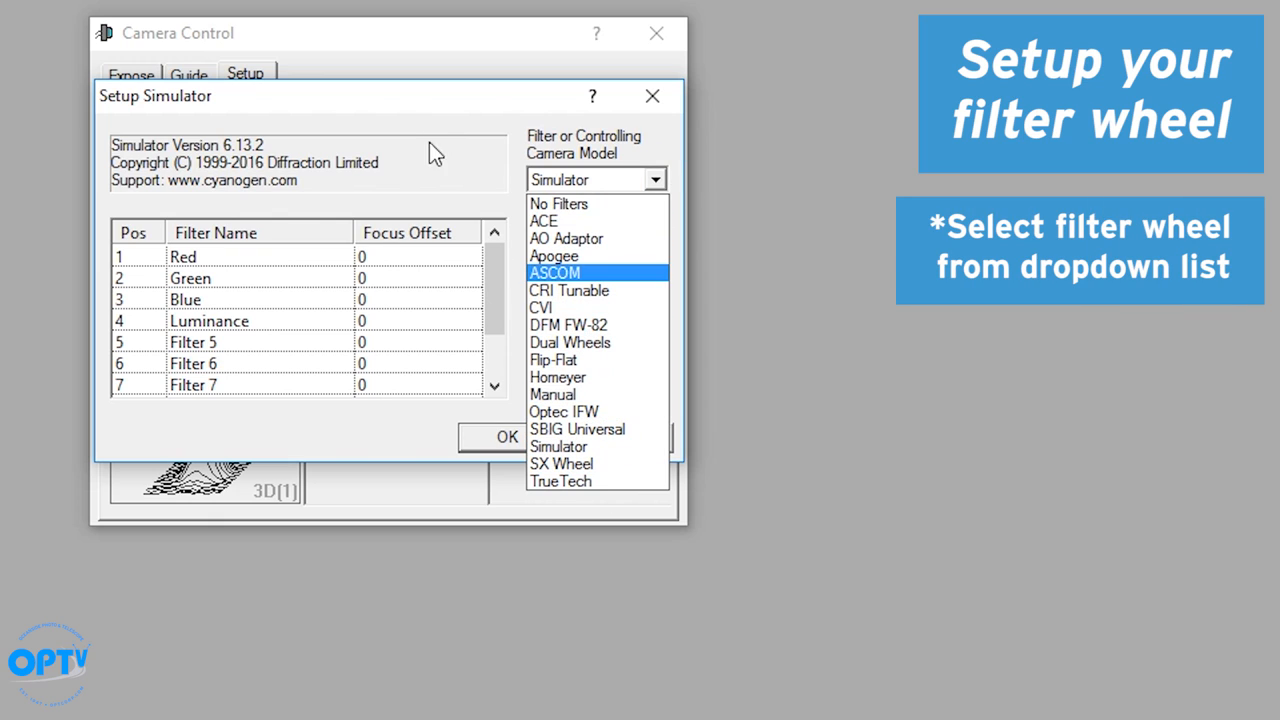
{"action": "left_click", "coordinate": [560, 446]}
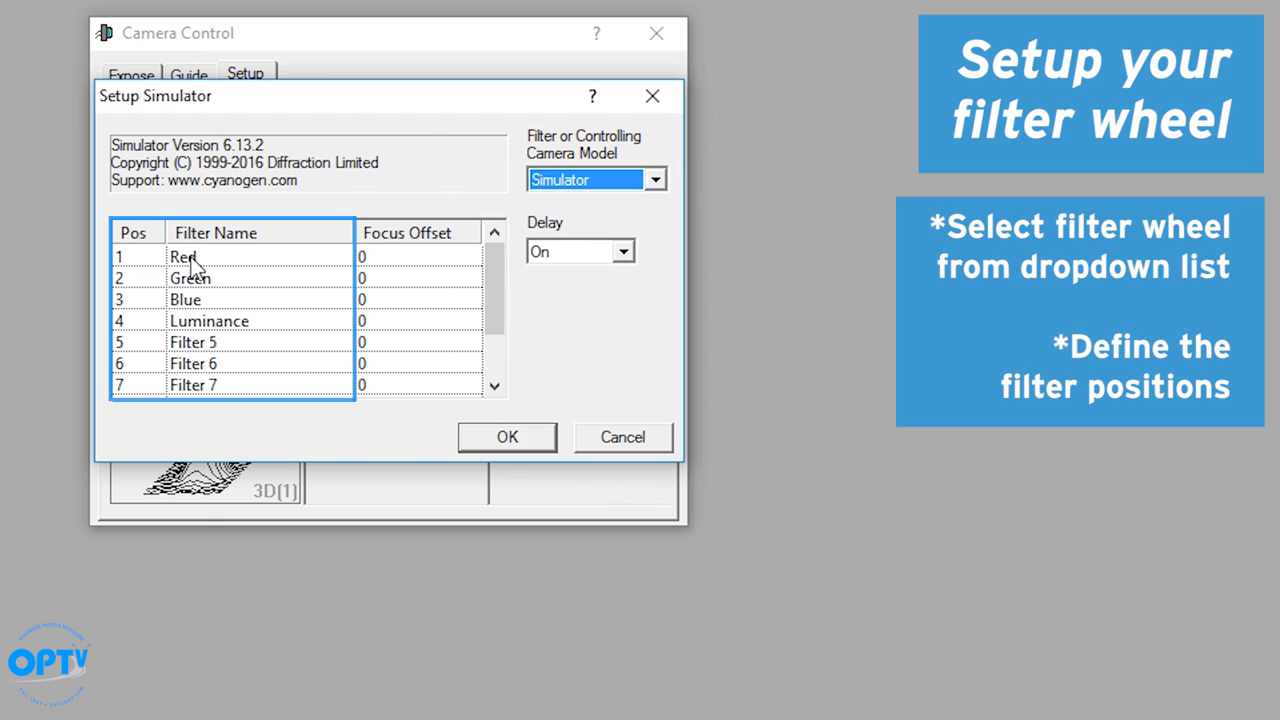
{"action": "mouse_move", "coordinate": [192, 338]}
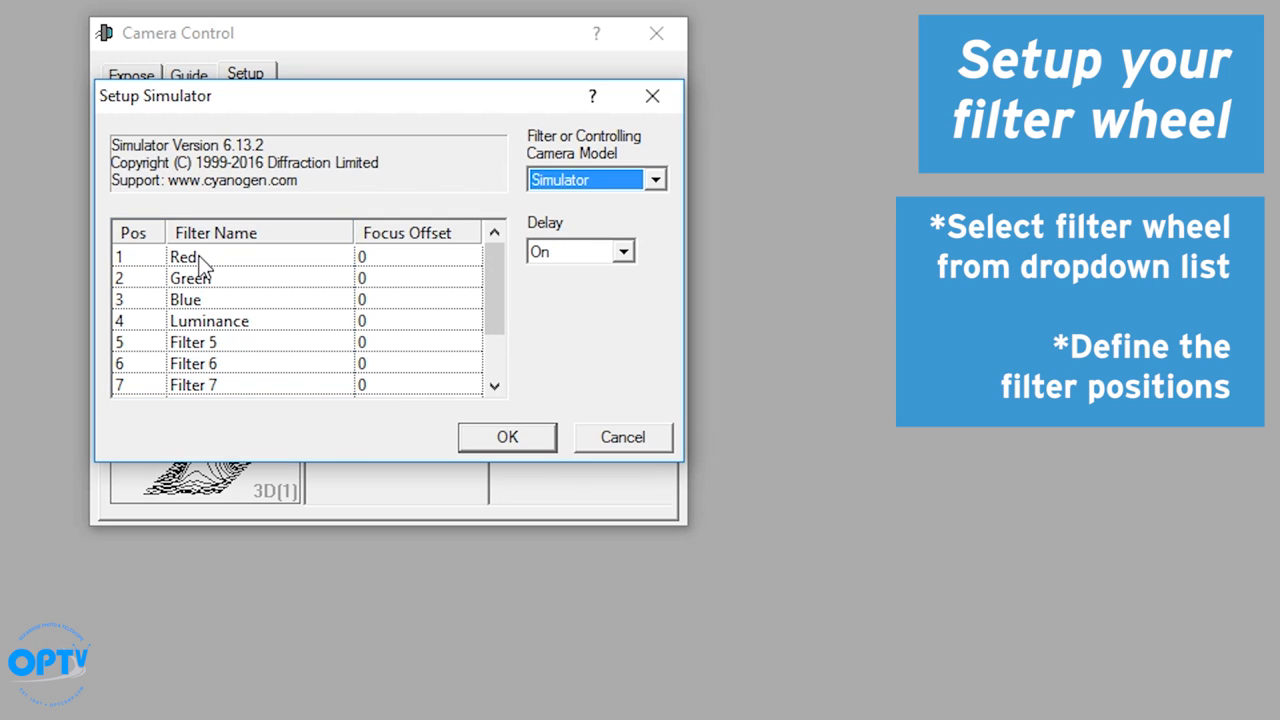
{"action": "mouse_move", "coordinate": [200, 364]}
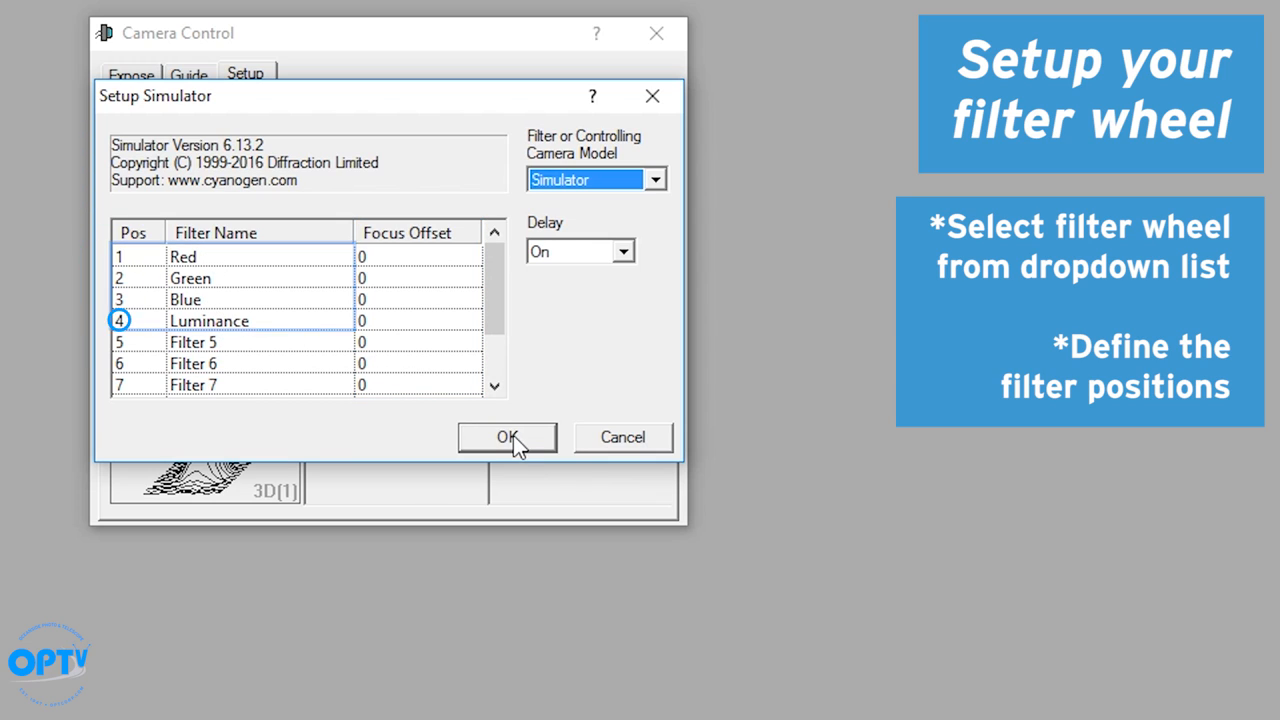
{"action": "left_click", "coordinate": [508, 436]}
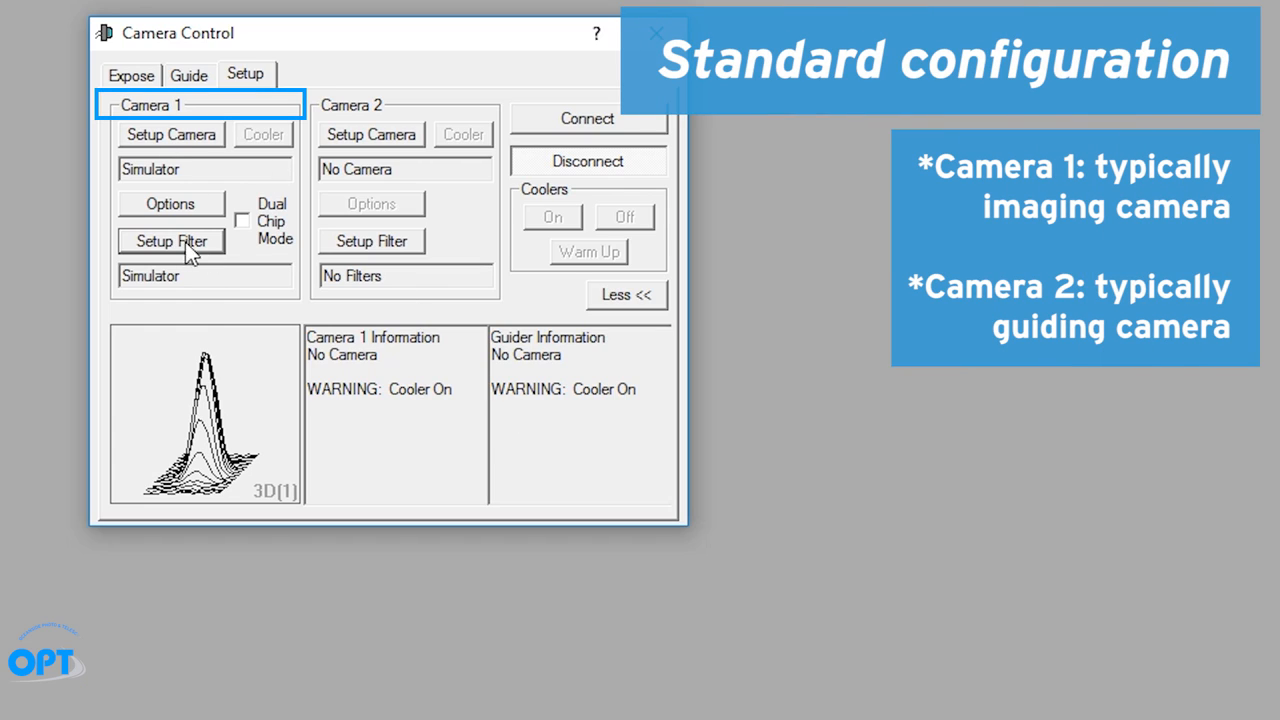
Configure Camera 2 as a Simulator with Random simulated guide errors.
{"action": "left_click", "coordinate": [372, 136]}
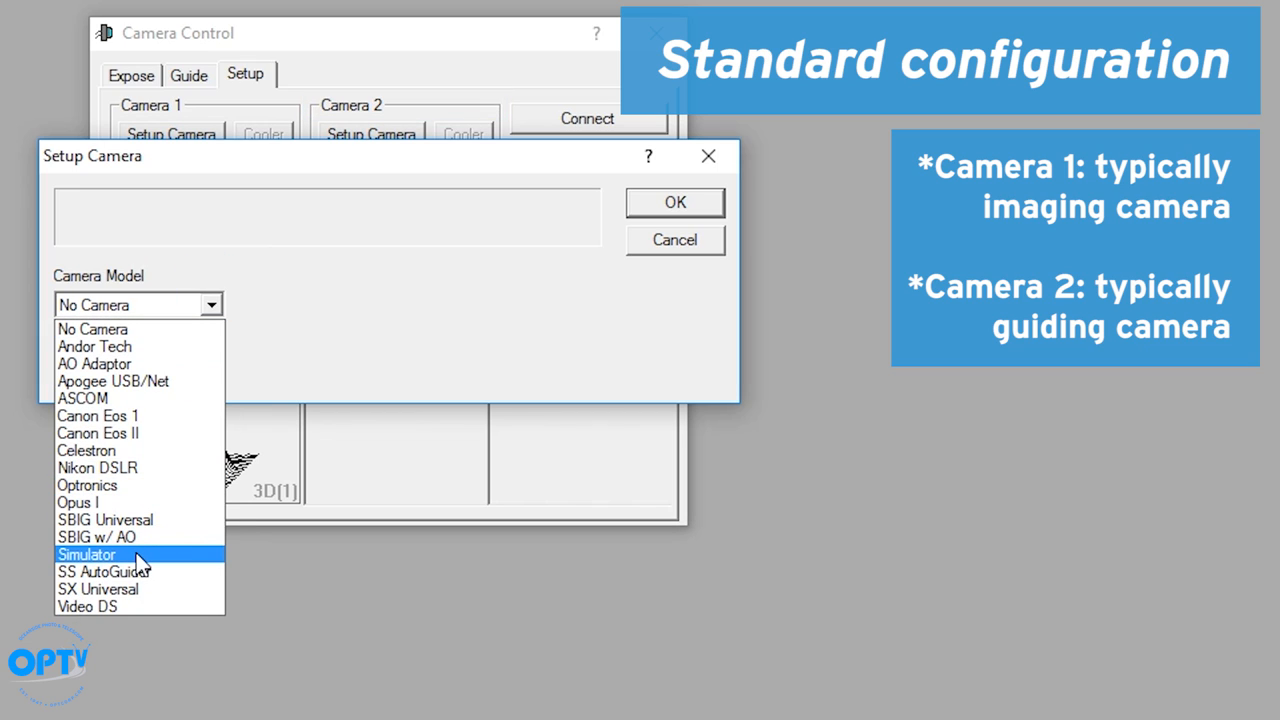
{"action": "left_click", "coordinate": [86, 554]}
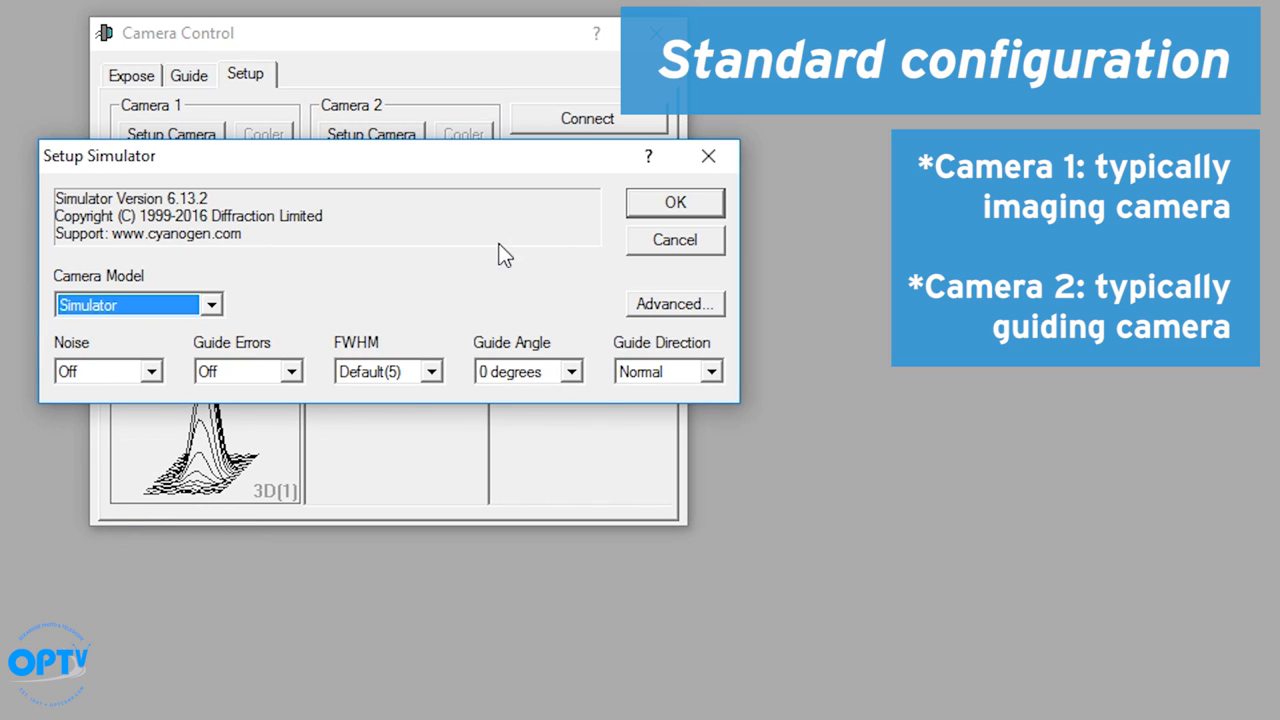
{"action": "left_click", "coordinate": [290, 370]}
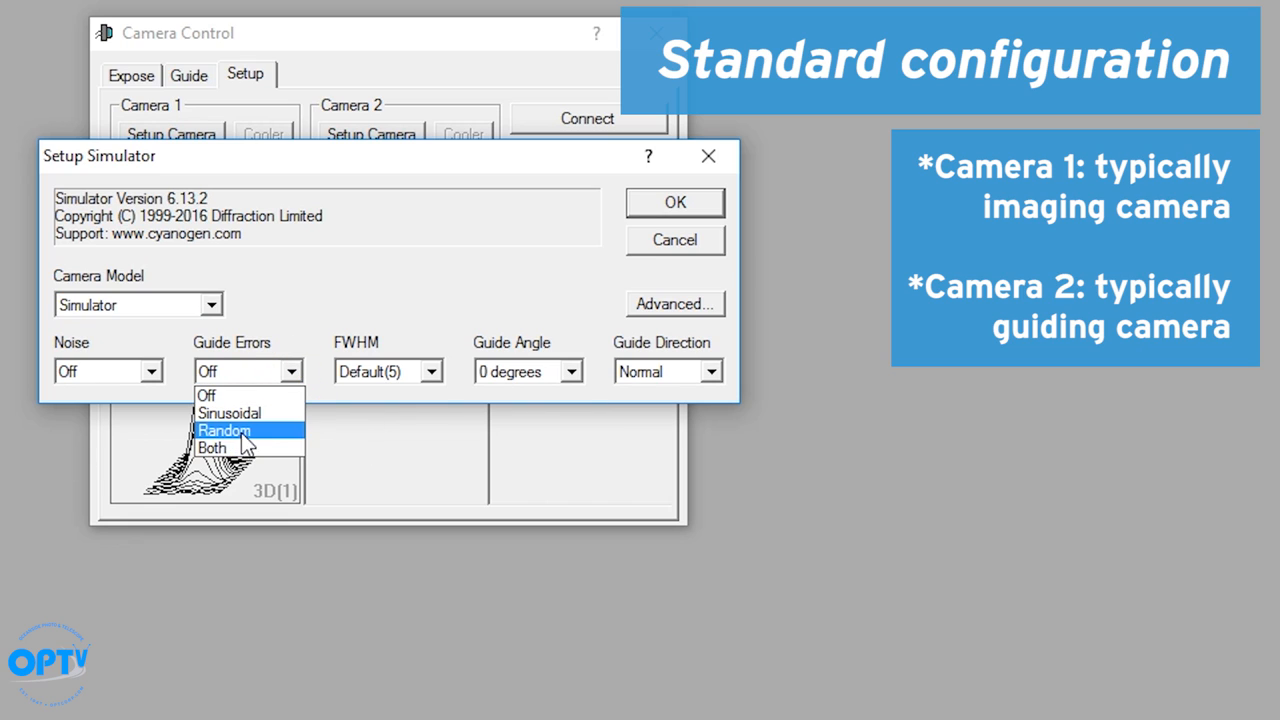
{"action": "left_click", "coordinate": [212, 446]}
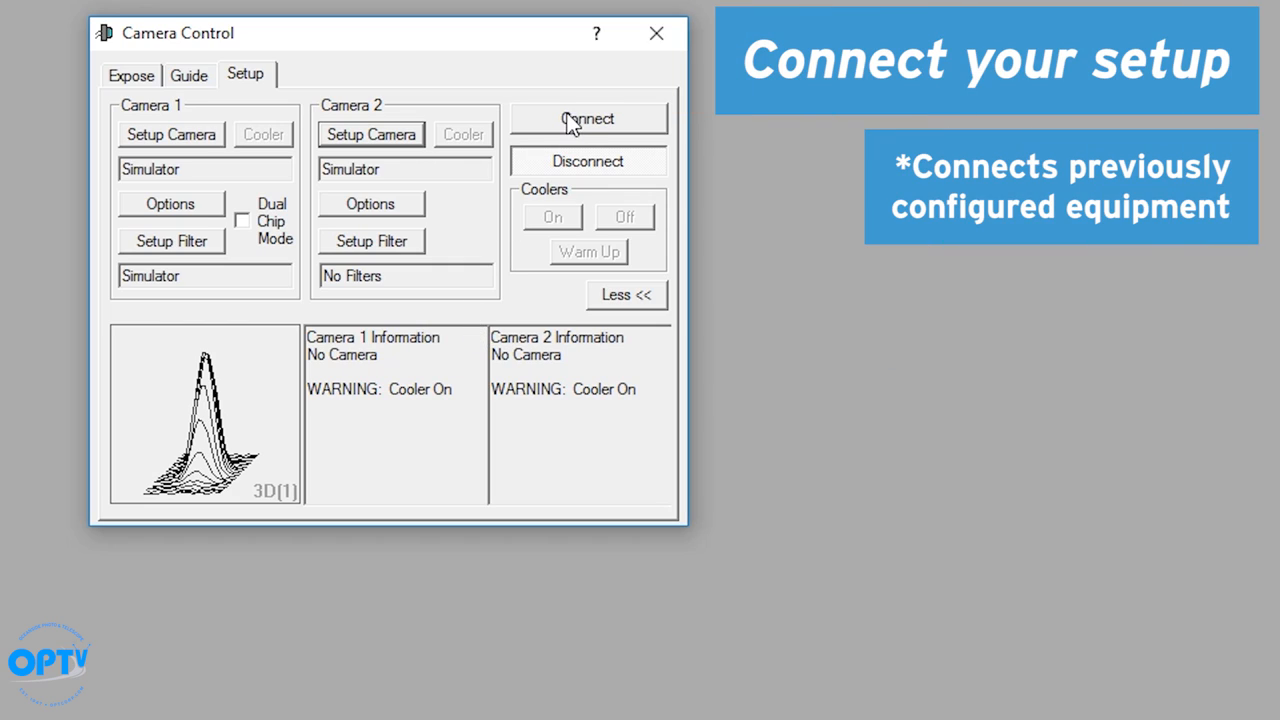
Connect both simulated cameras so each reports Camera Idle with cooler off.
{"action": "left_click", "coordinate": [588, 118]}
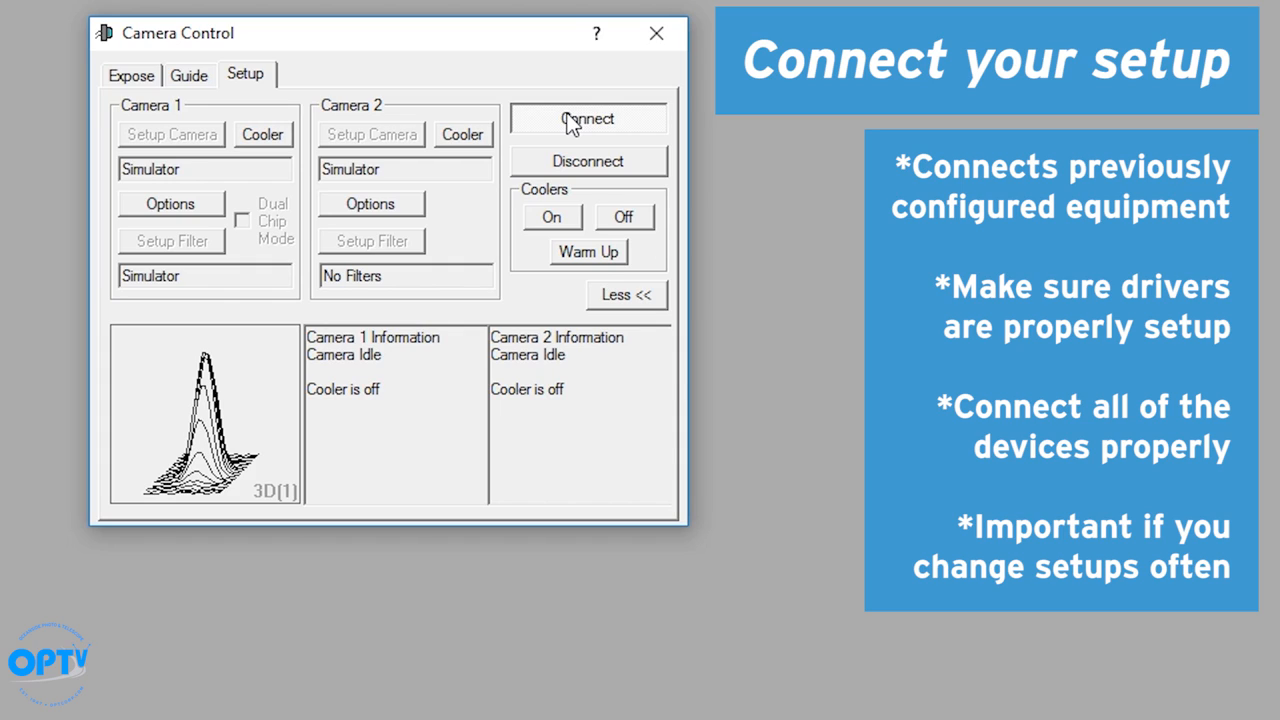
{"action": "mouse_move", "coordinate": [568, 122]}
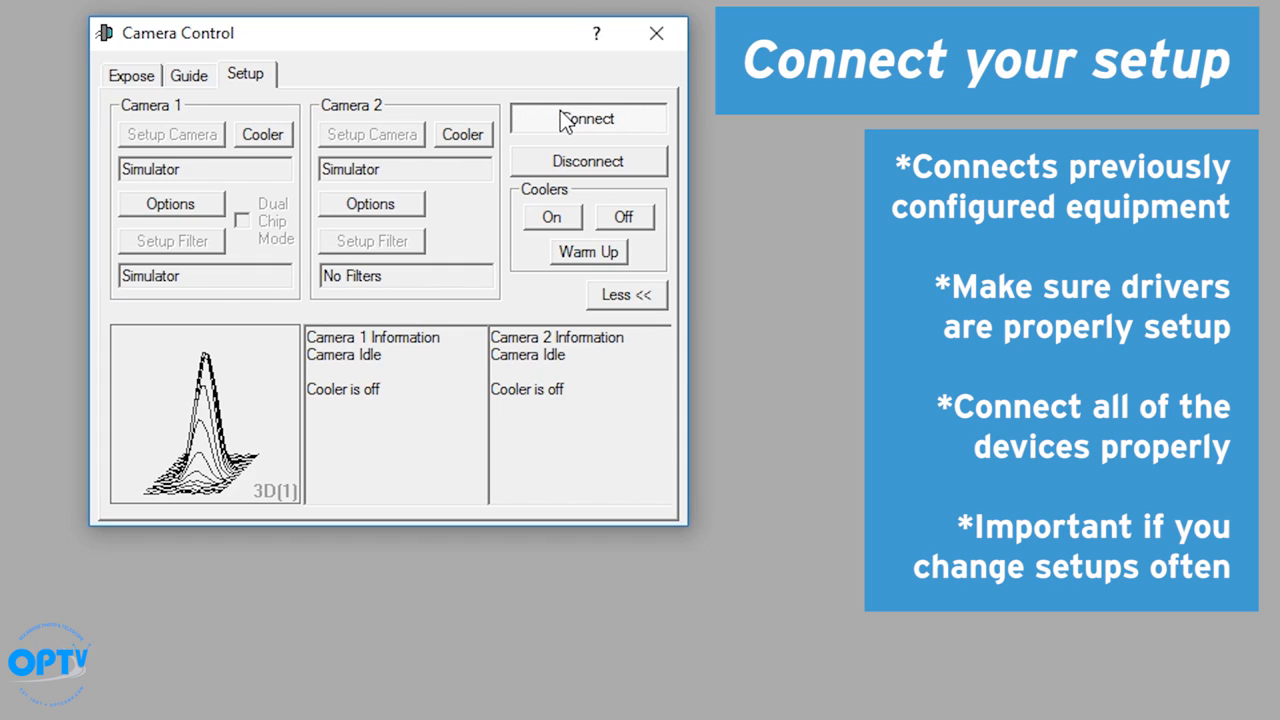
{"action": "left_click", "coordinate": [262, 134]}
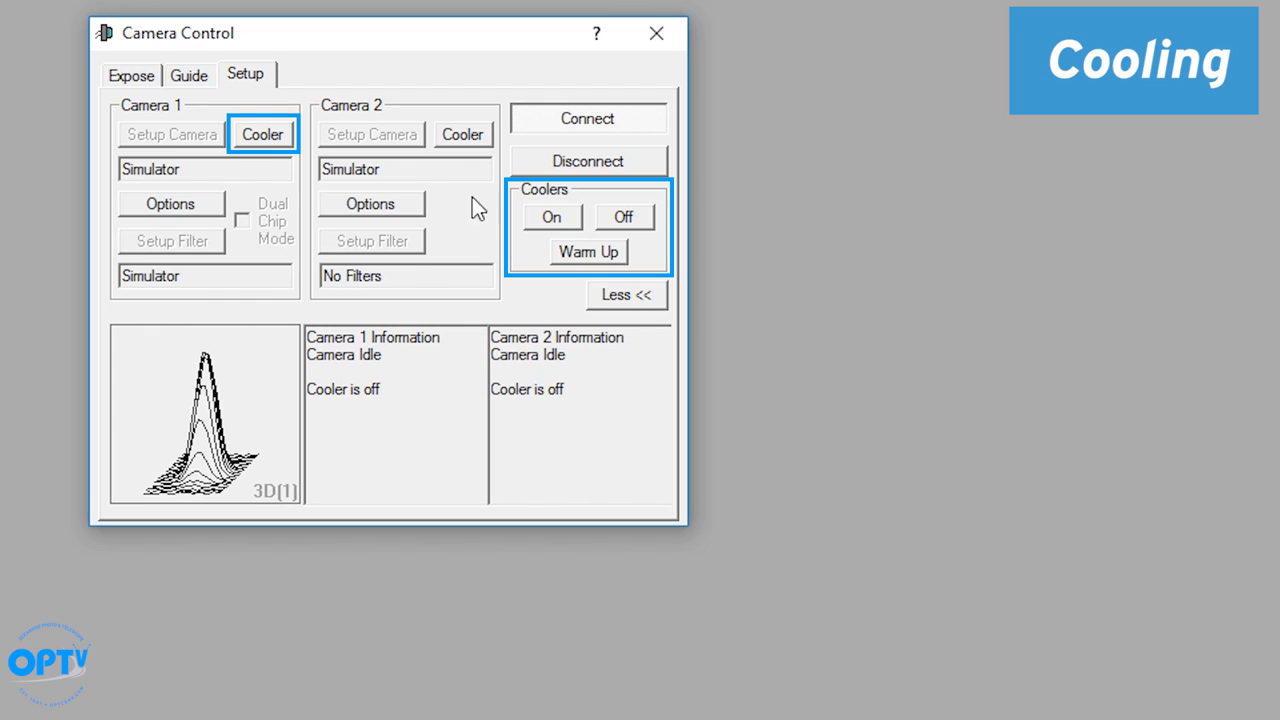
Set Camera 1's cooler setpoint to -20 °C and switch the coolers on.
{"action": "left_click", "coordinate": [262, 134]}
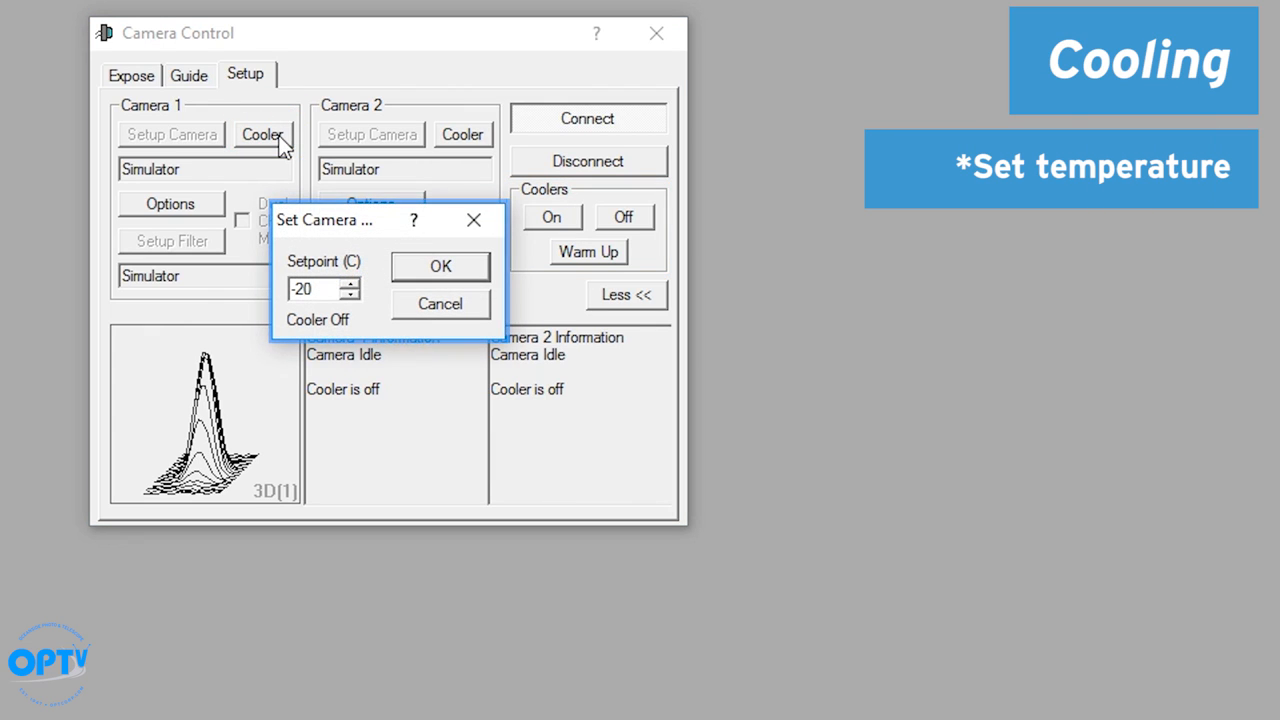
{"action": "triple_click", "coordinate": [318, 288]}
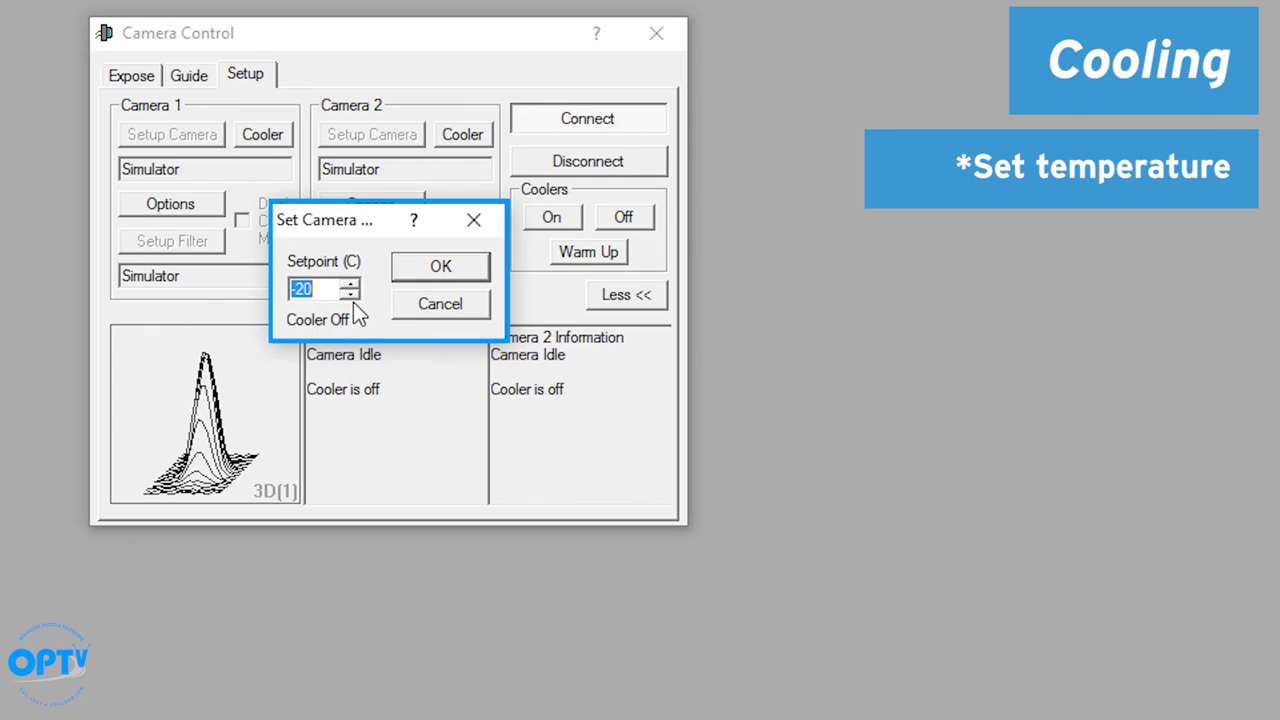
{"action": "left_click", "coordinate": [440, 304]}
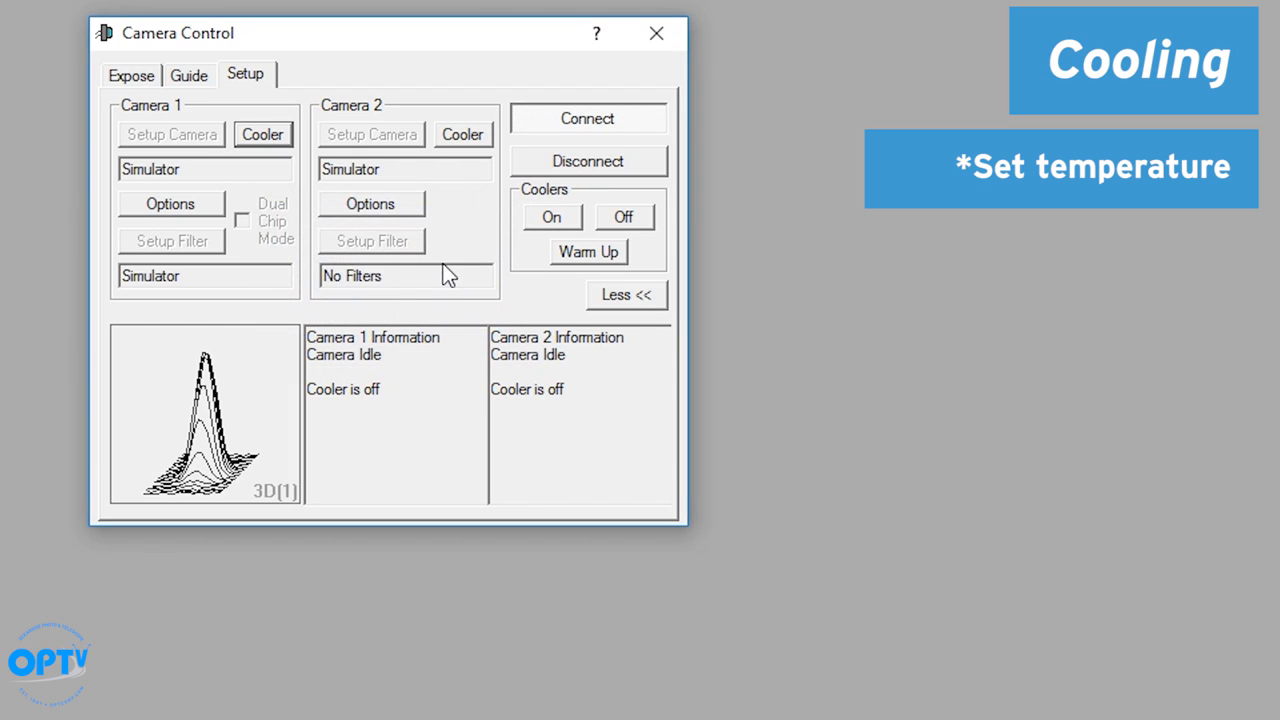
{"action": "left_click", "coordinate": [552, 216]}
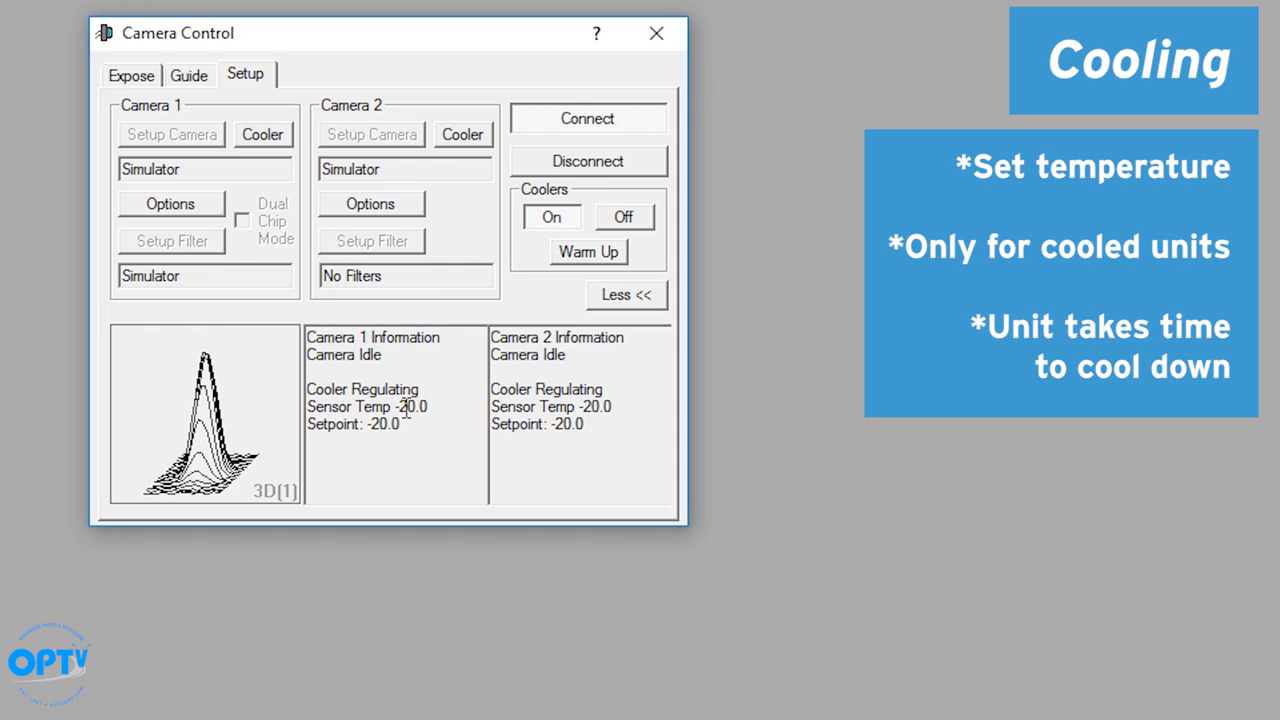
{"action": "mouse_move", "coordinate": [436, 406]}
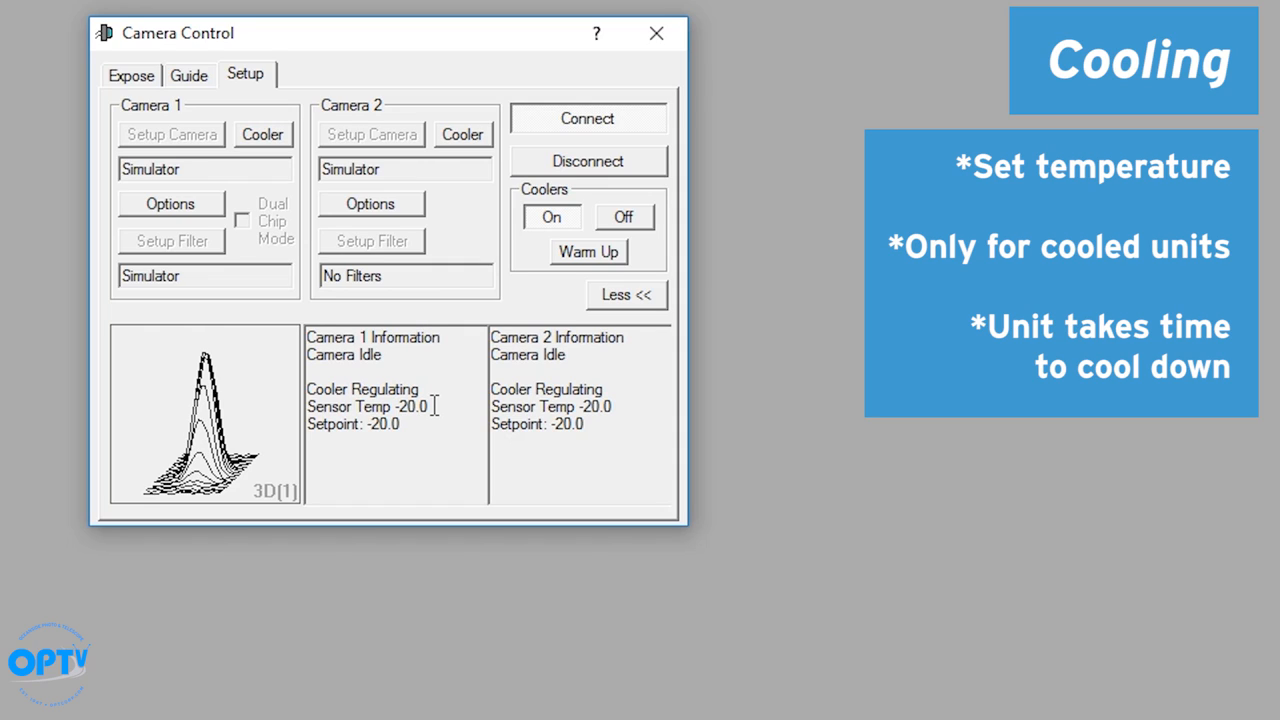
{"action": "mouse_move", "coordinate": [310, 404]}
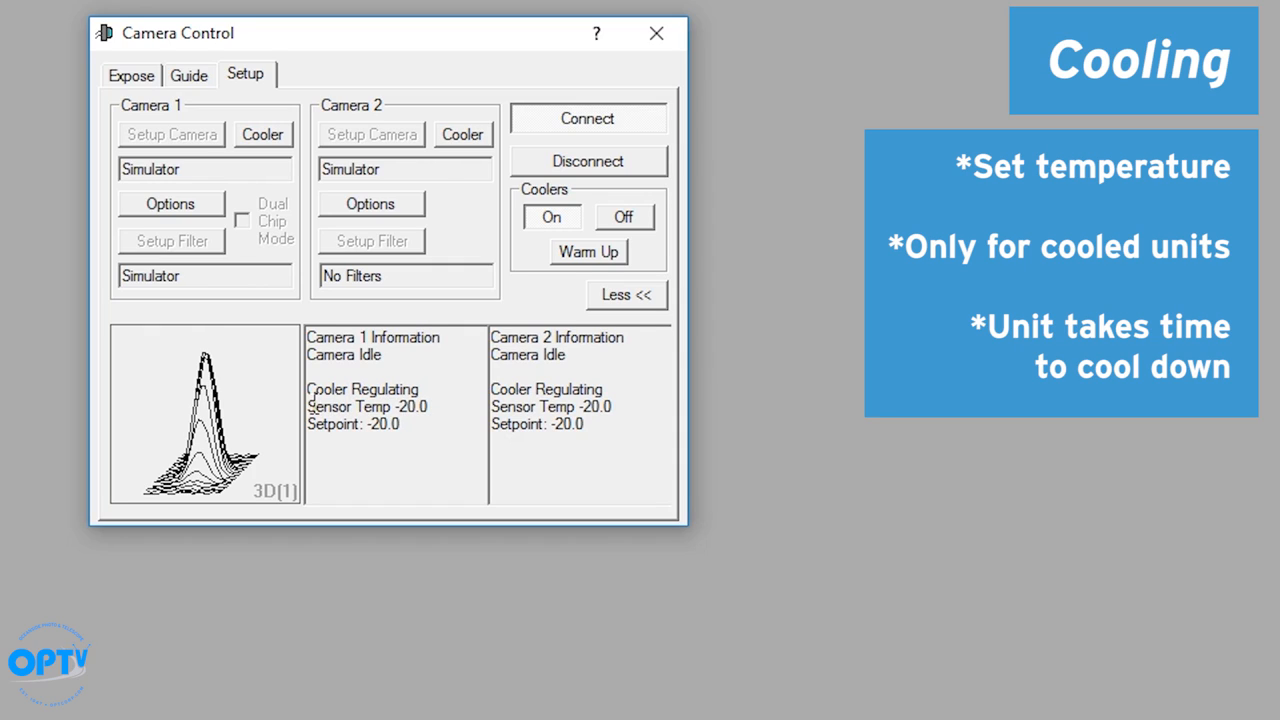
Check the sensor temperature reading has reached the -20.0 setpoint.
{"action": "double_click", "coordinate": [368, 406]}
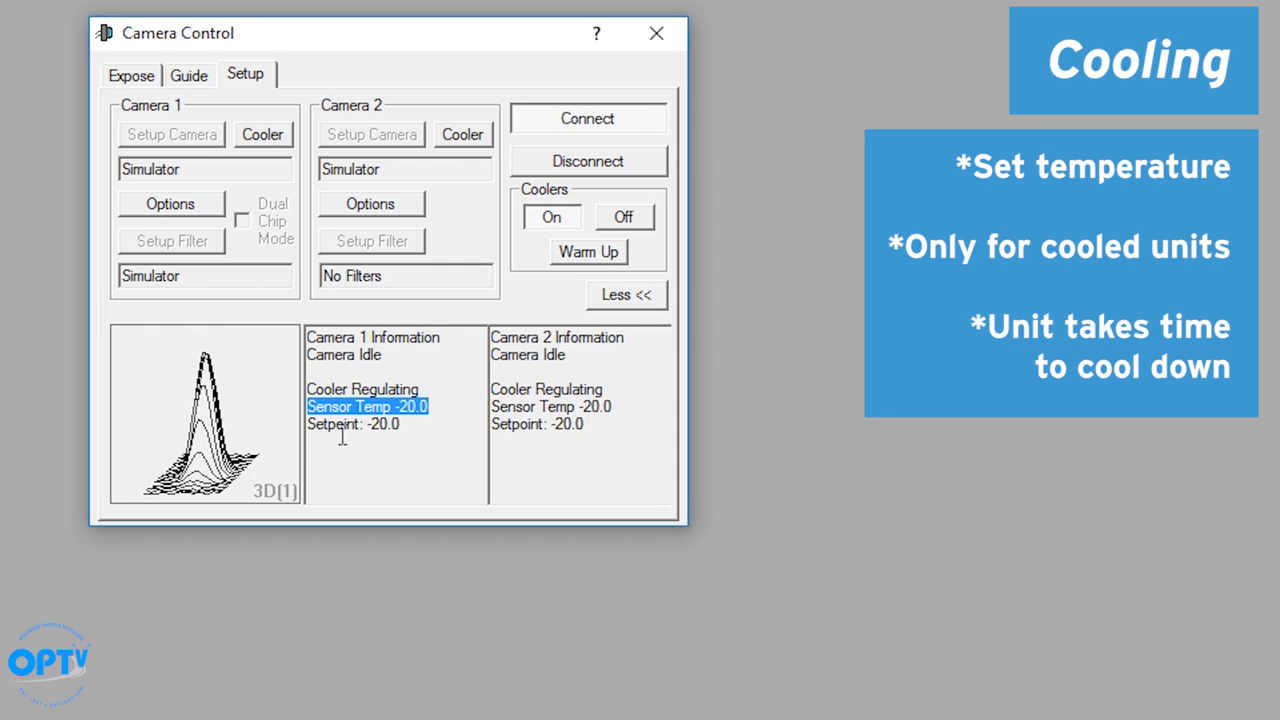
{"action": "left_click", "coordinate": [356, 424]}
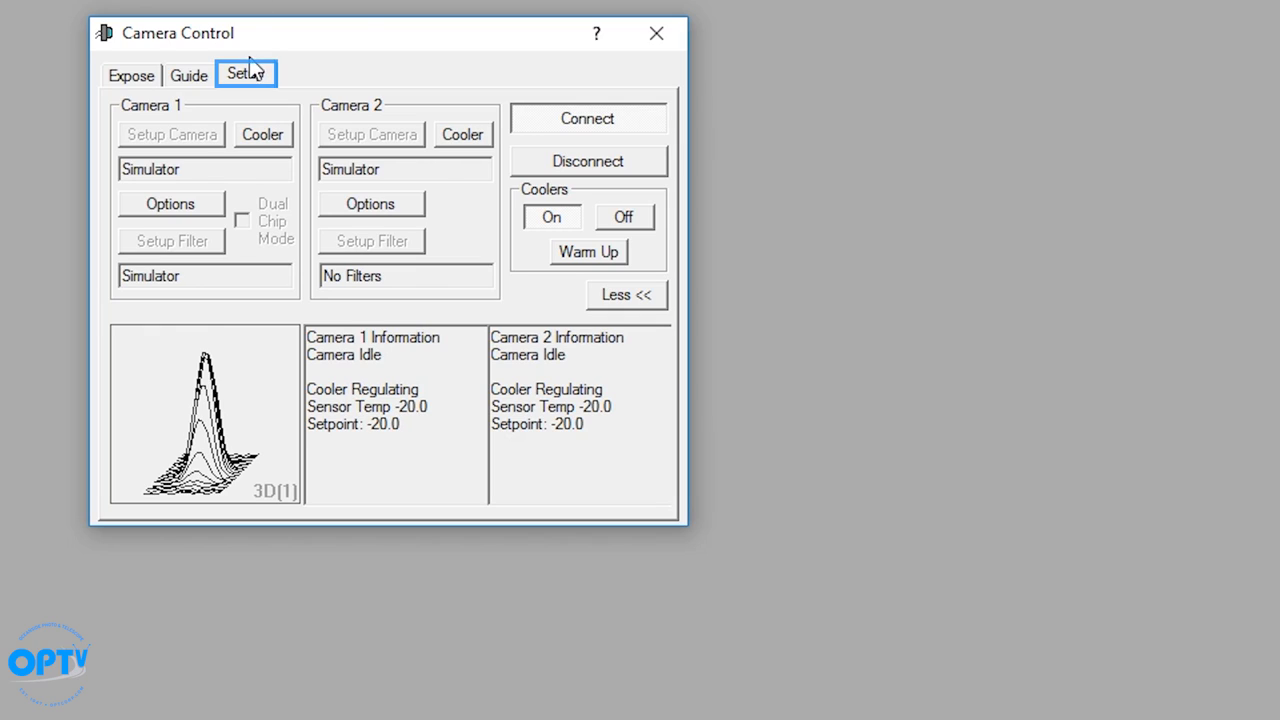
{"action": "mouse_move", "coordinate": [156, 438]}
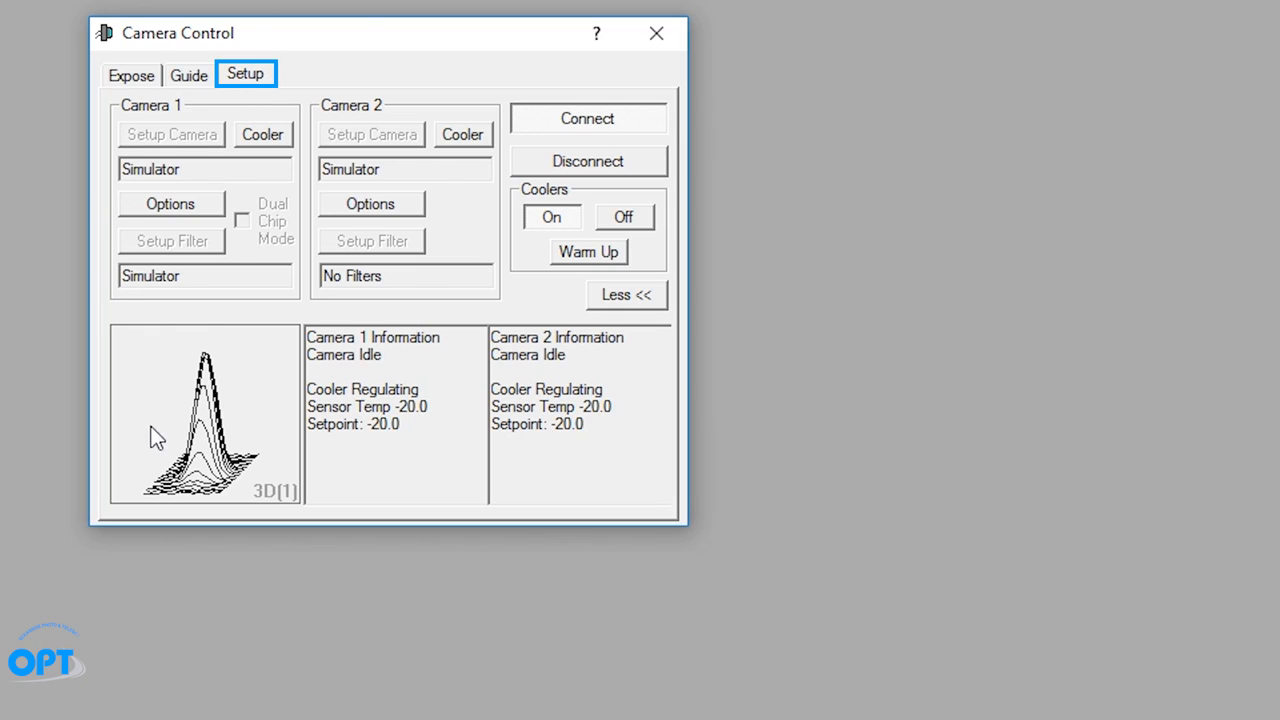
{"action": "mouse_move", "coordinate": [376, 388]}
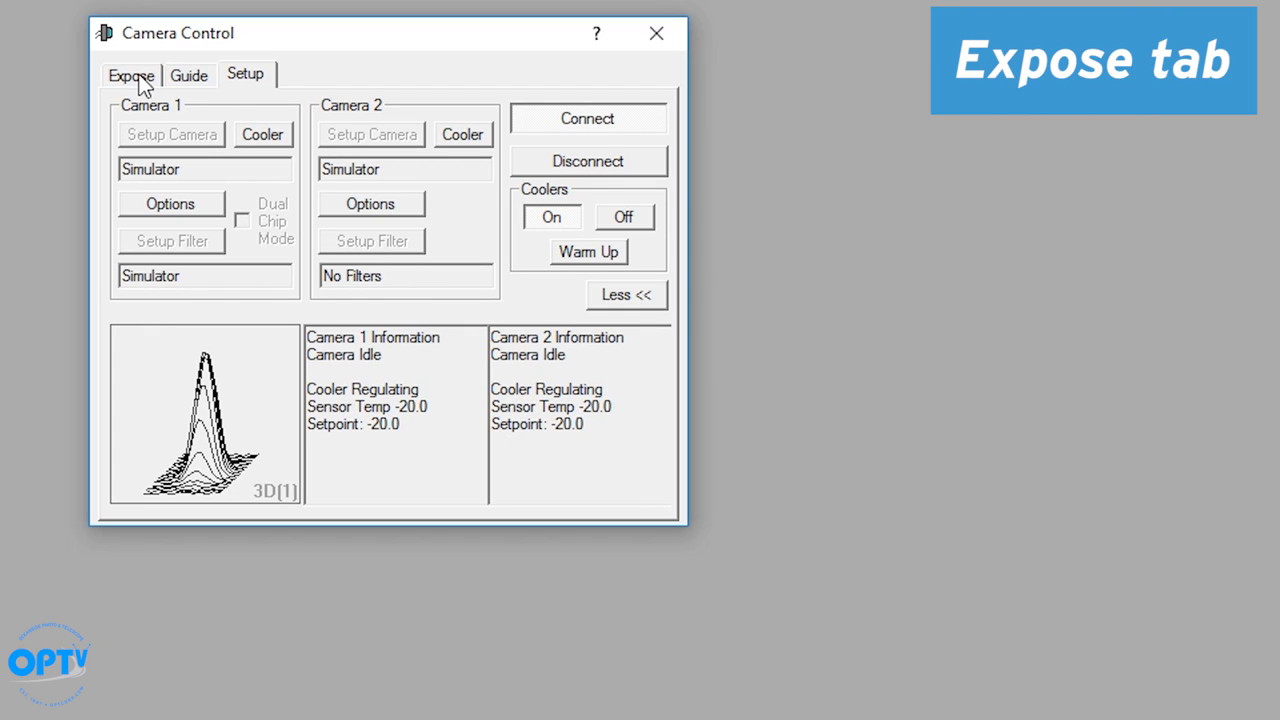
Choose the Find Star exposure preset and set its exposure time to 2 seconds.
{"action": "left_click", "coordinate": [132, 74]}
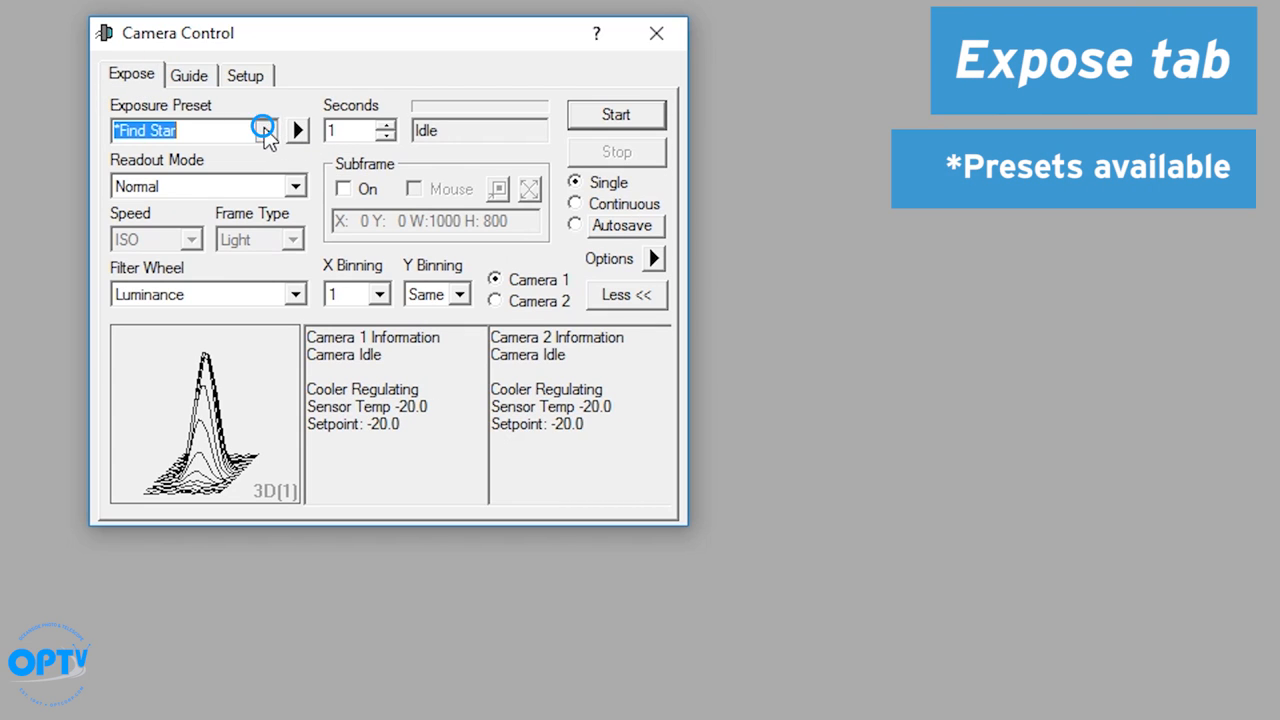
{"action": "left_click", "coordinate": [264, 130]}
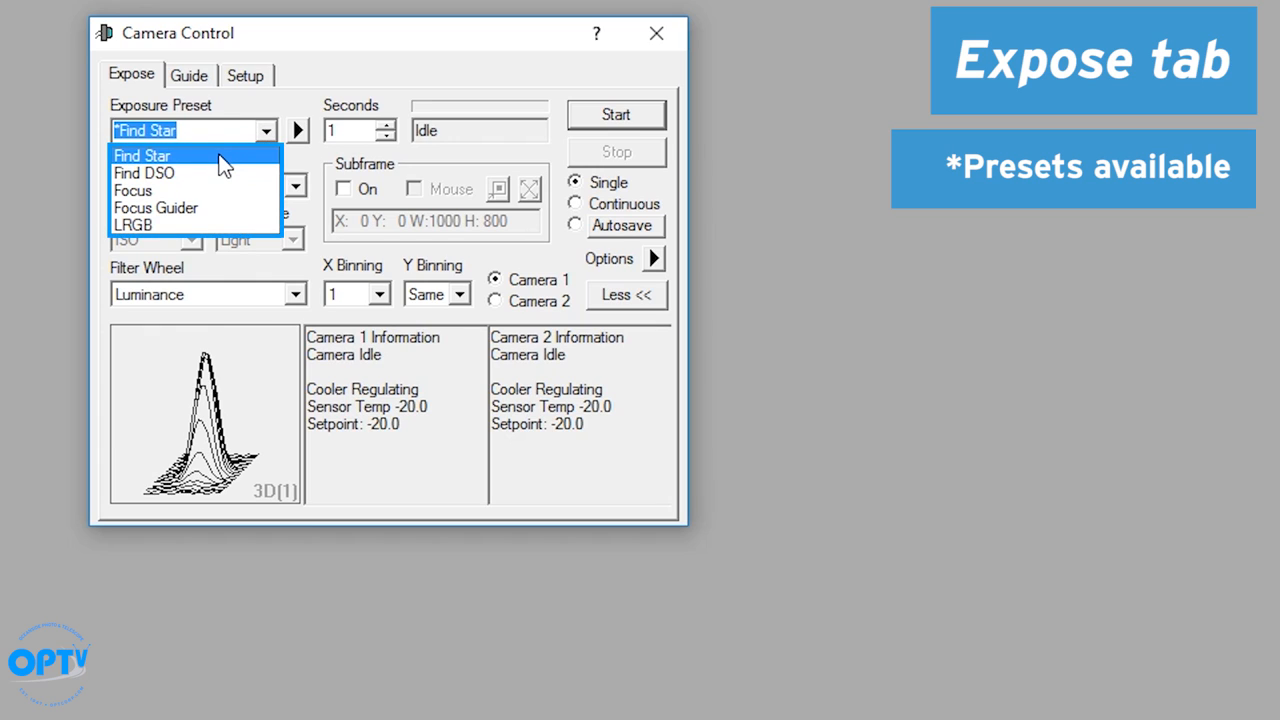
{"action": "left_click", "coordinate": [144, 172]}
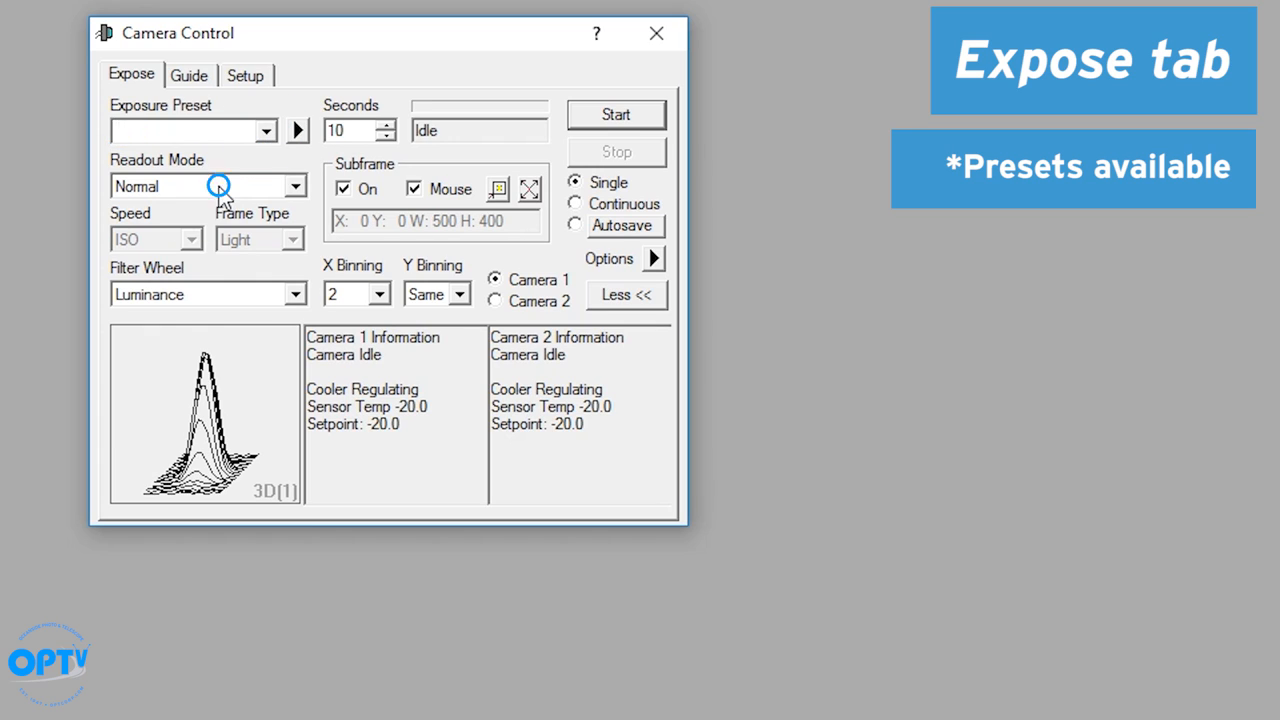
{"action": "left_click", "coordinate": [264, 130]}
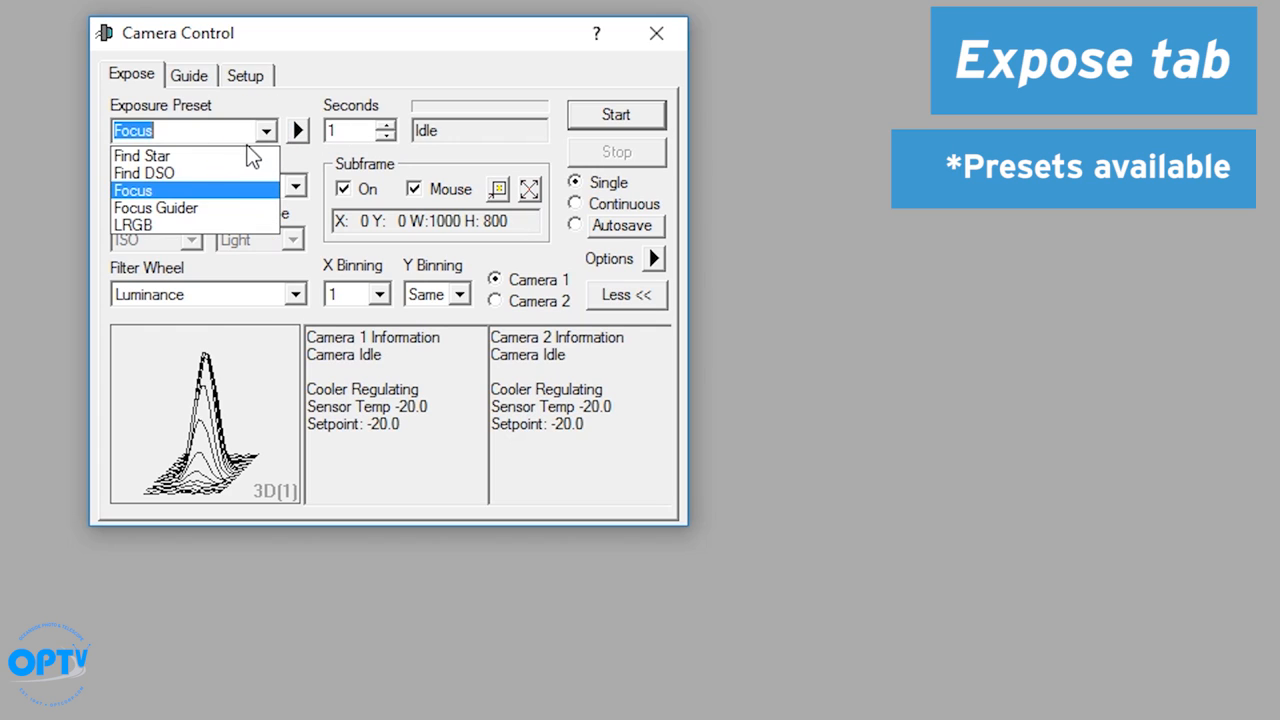
{"action": "left_click", "coordinate": [140, 156]}
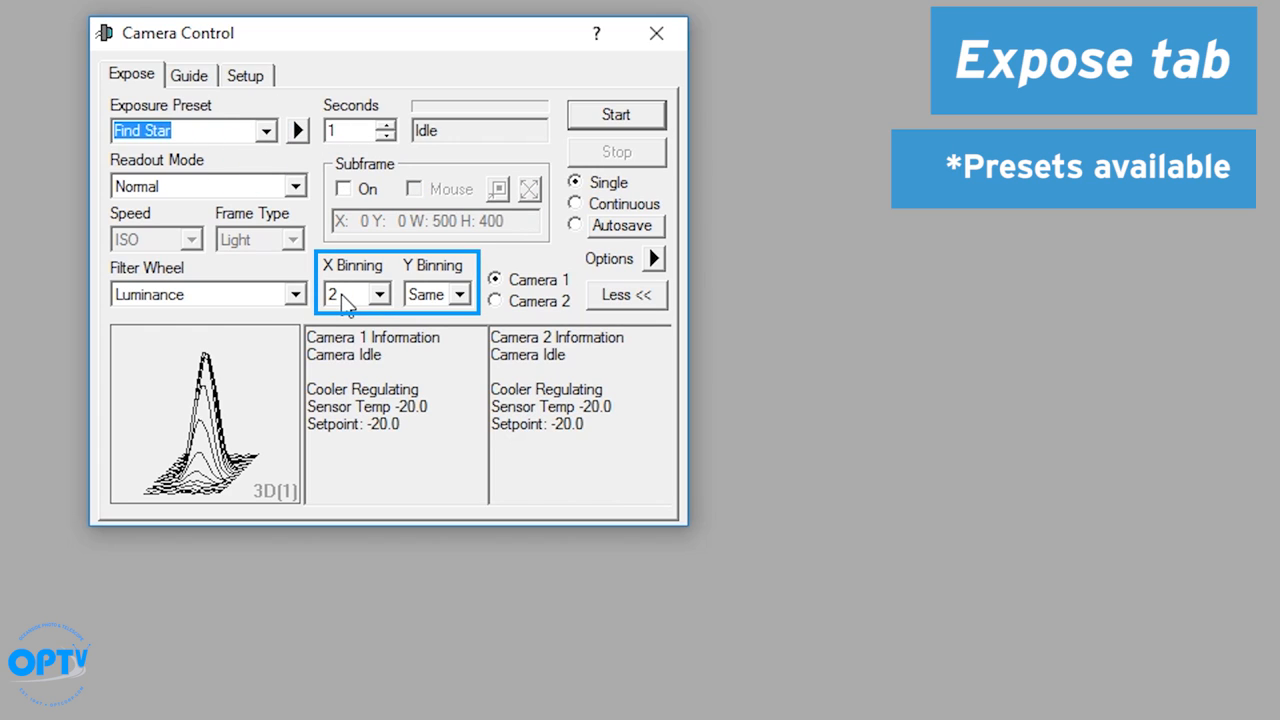
{"action": "left_click", "coordinate": [352, 130]}
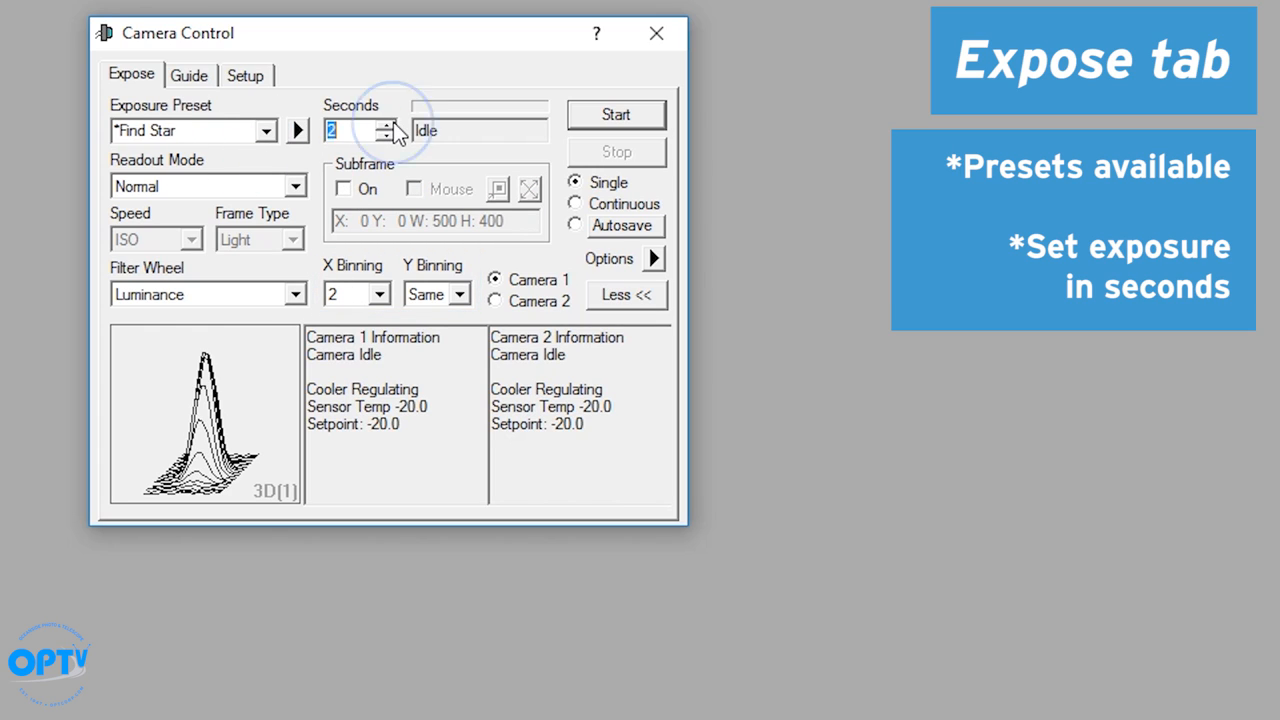
{"action": "left_click", "coordinate": [382, 124]}
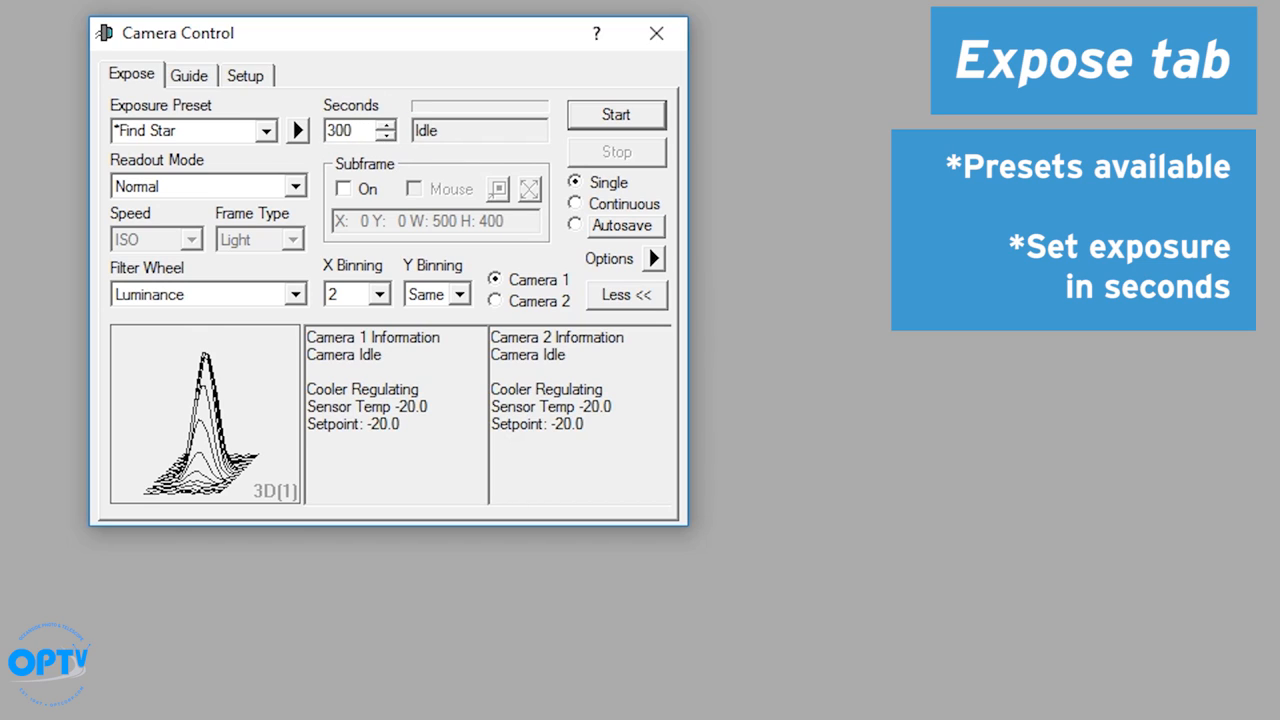
{"action": "triple_click", "coordinate": [344, 130]}
{"action": "type", "text": "2"}
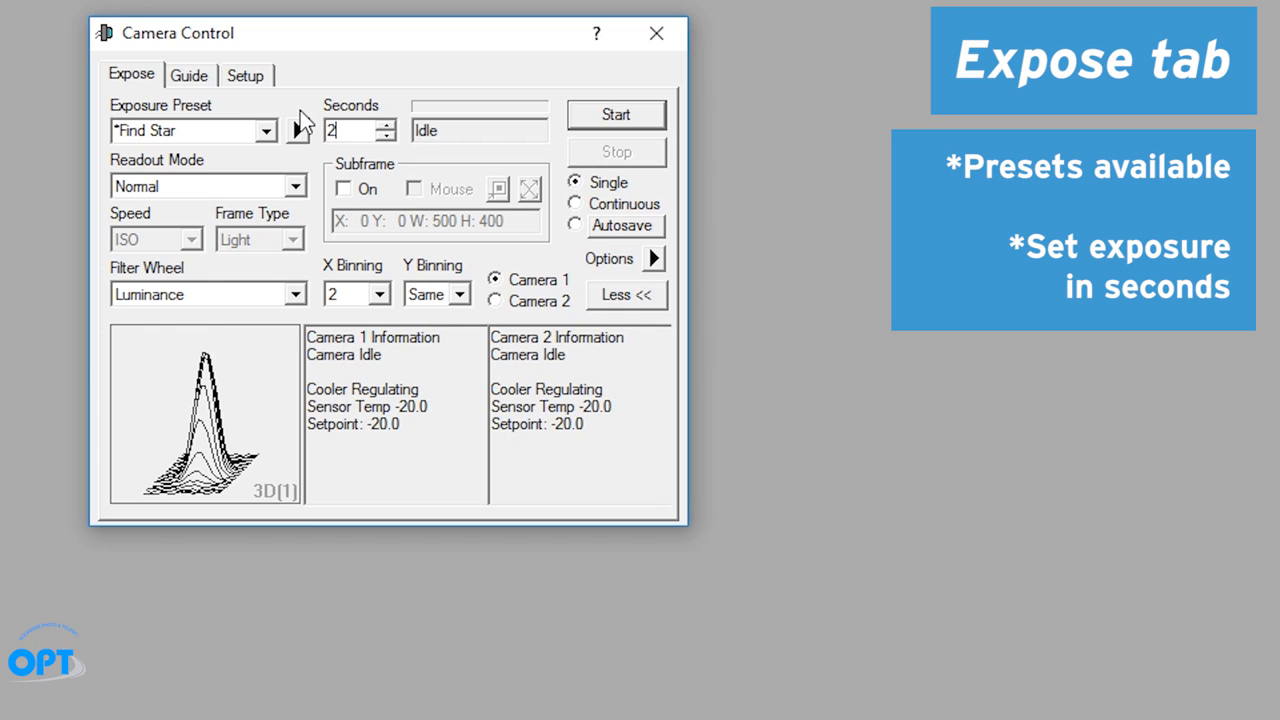
Set binning to 2x2 with vertical matching horizontal, keeping Camera 1.
{"action": "left_click", "coordinate": [380, 292]}
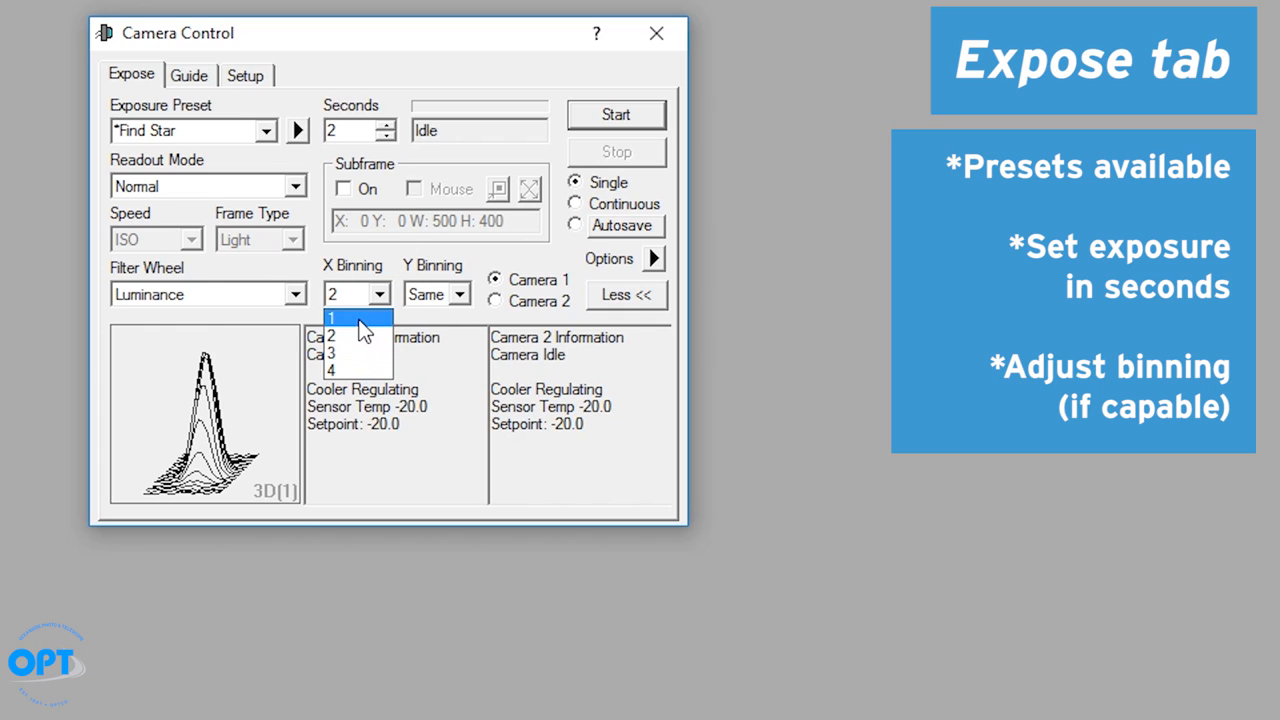
{"action": "mouse_move", "coordinate": [440, 304]}
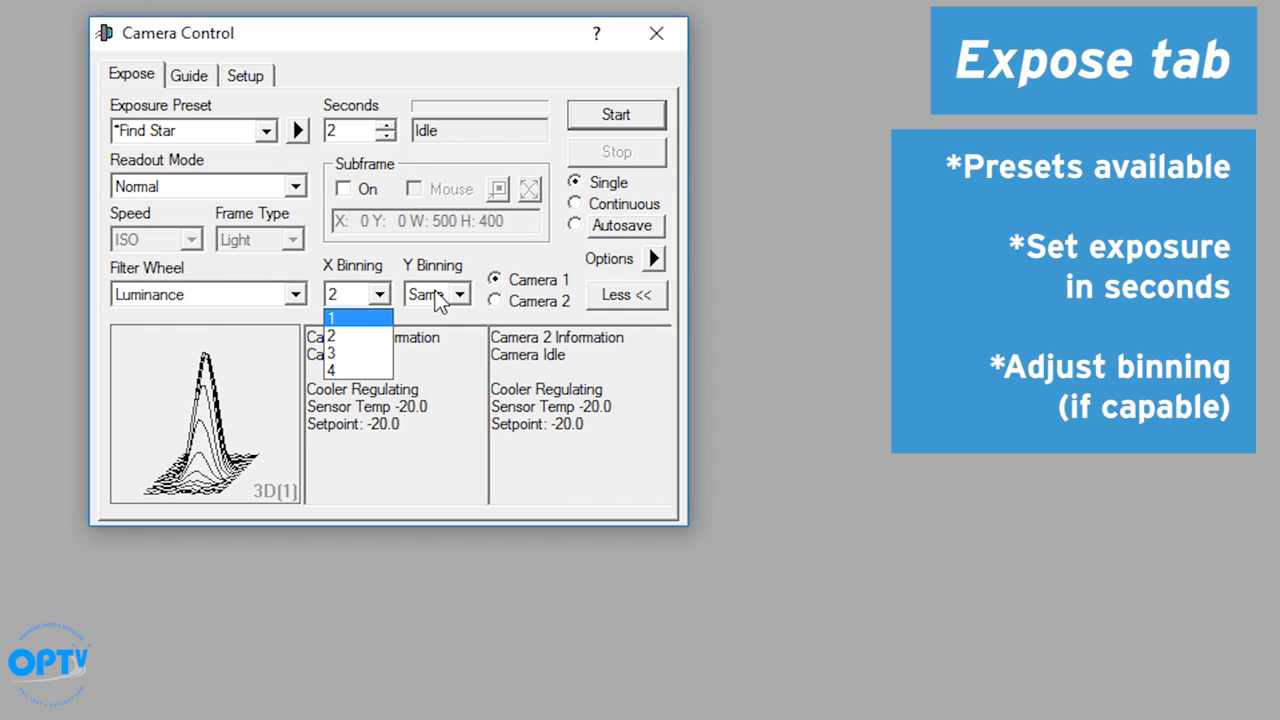
{"action": "left_click", "coordinate": [460, 294]}
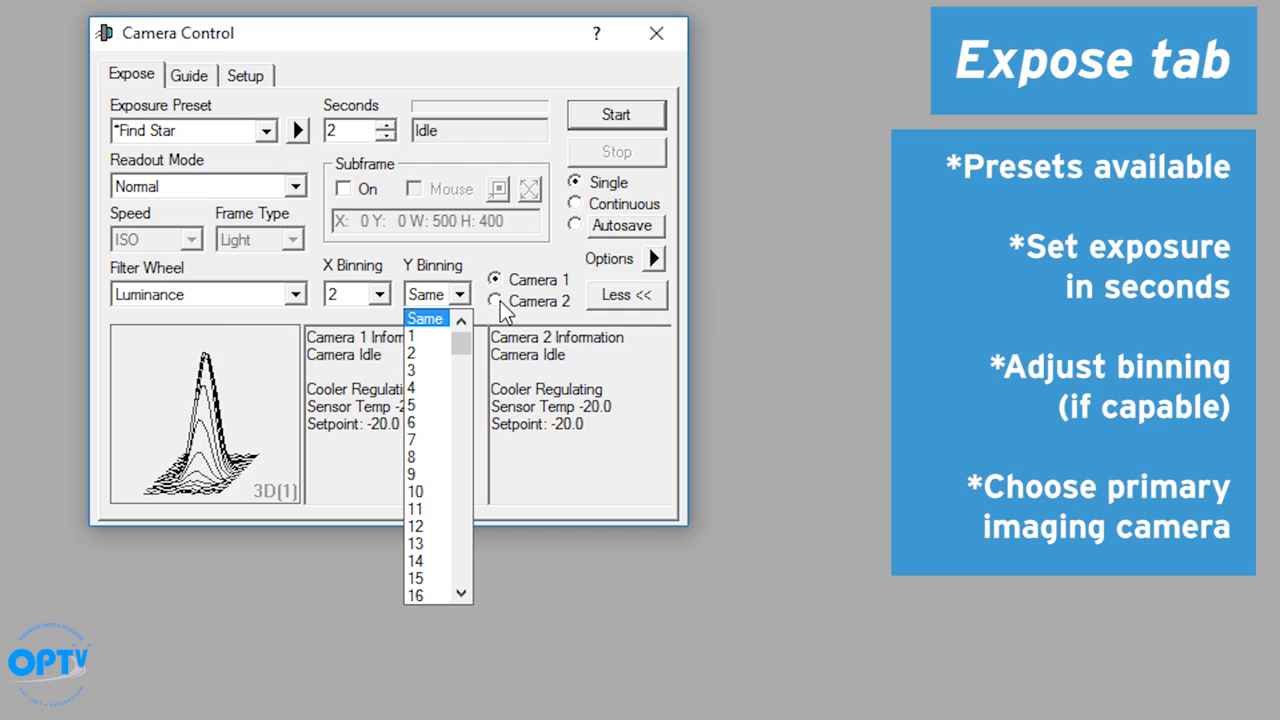
{"action": "left_click", "coordinate": [424, 318]}
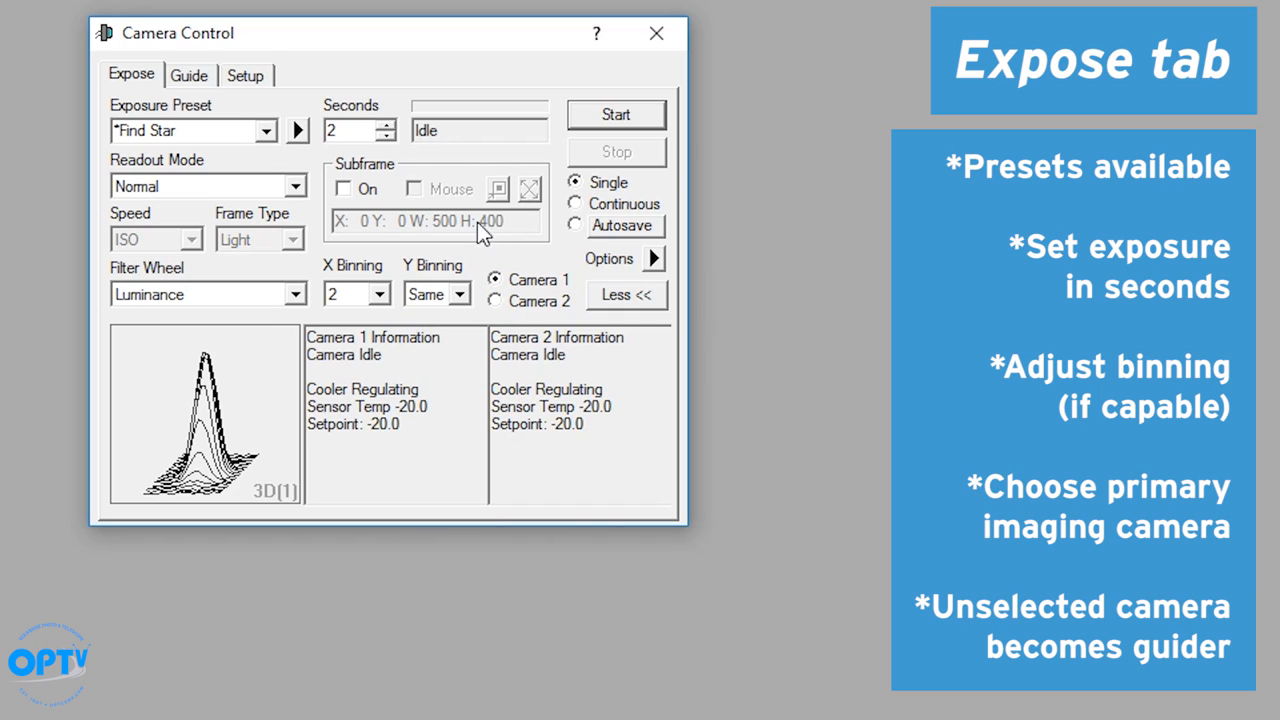
{"action": "mouse_move", "coordinate": [208, 96]}
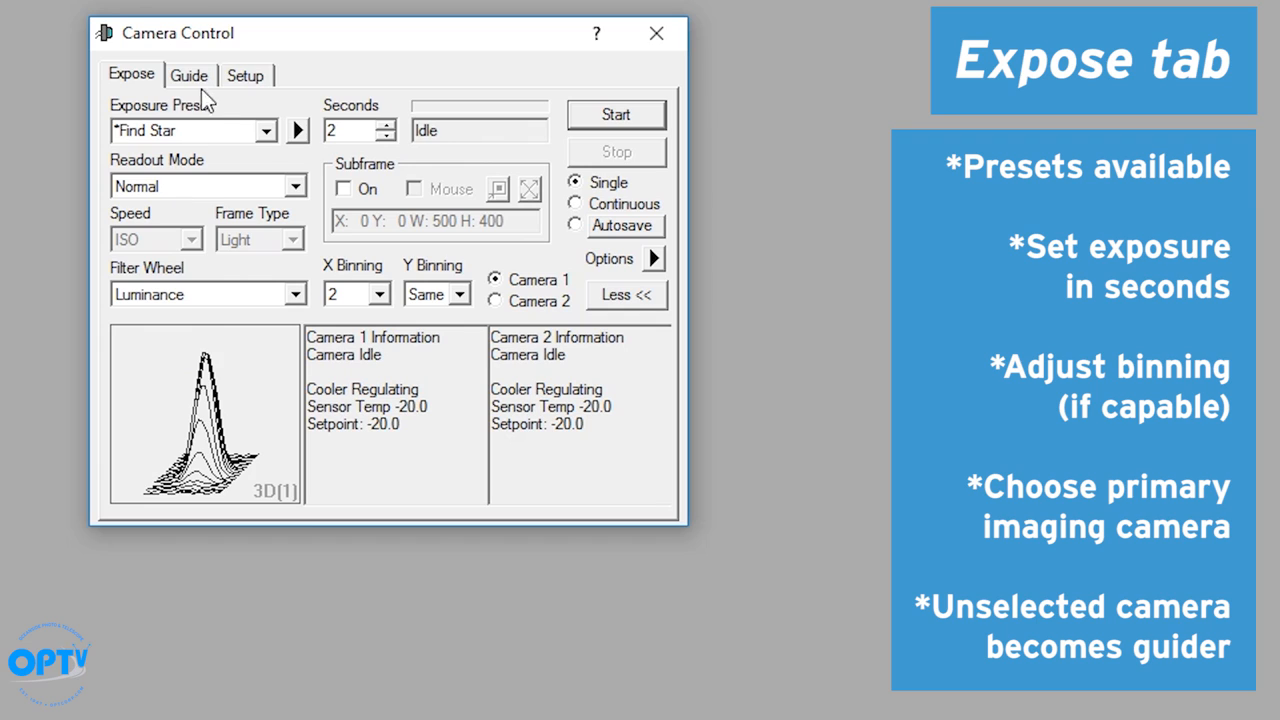
{"action": "left_click", "coordinate": [188, 76]}
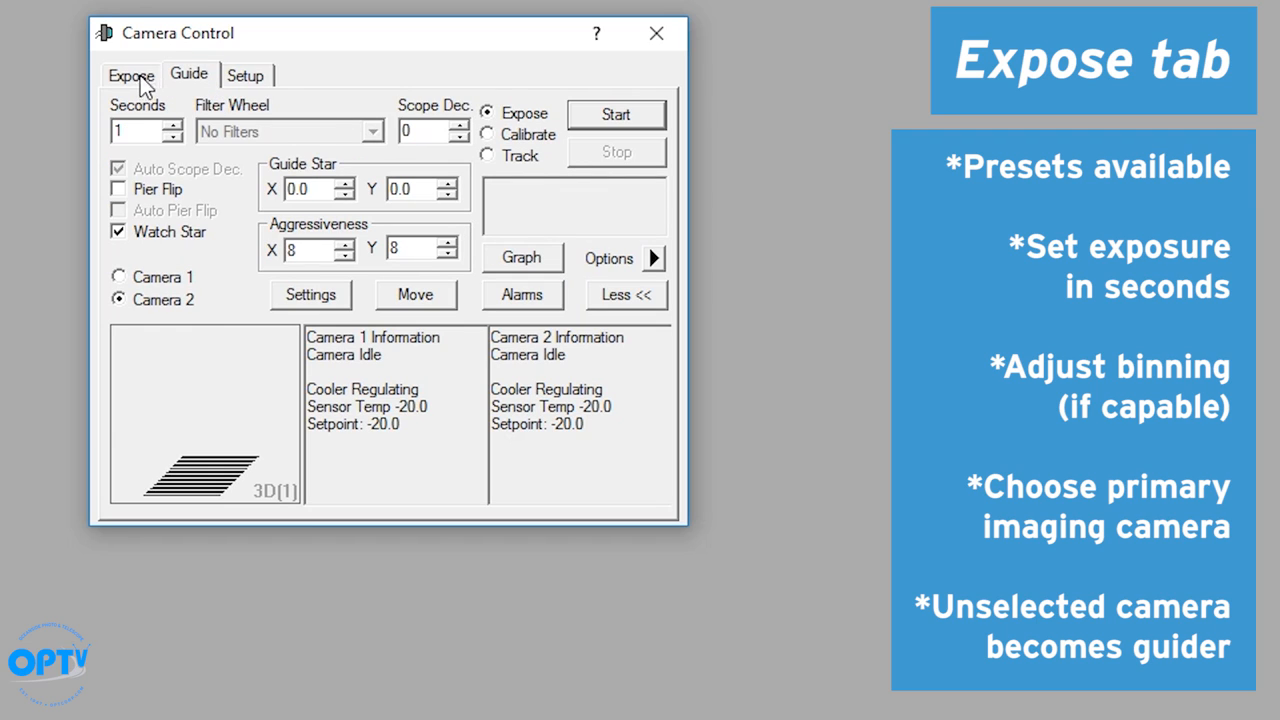
Take test exposures of the star field and enlarge the CCD image window.
{"action": "left_click", "coordinate": [130, 76]}
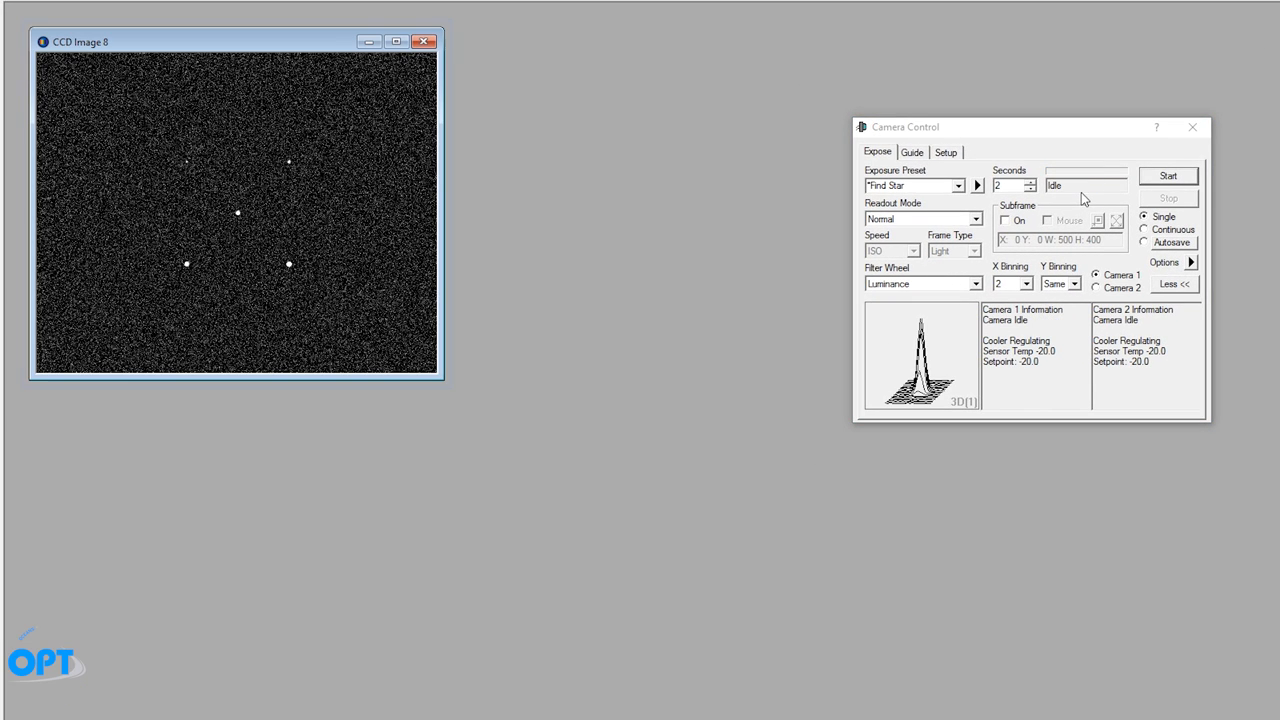
{"action": "left_click_drag", "start_coordinate": [444, 378], "coordinate": [836, 692]}
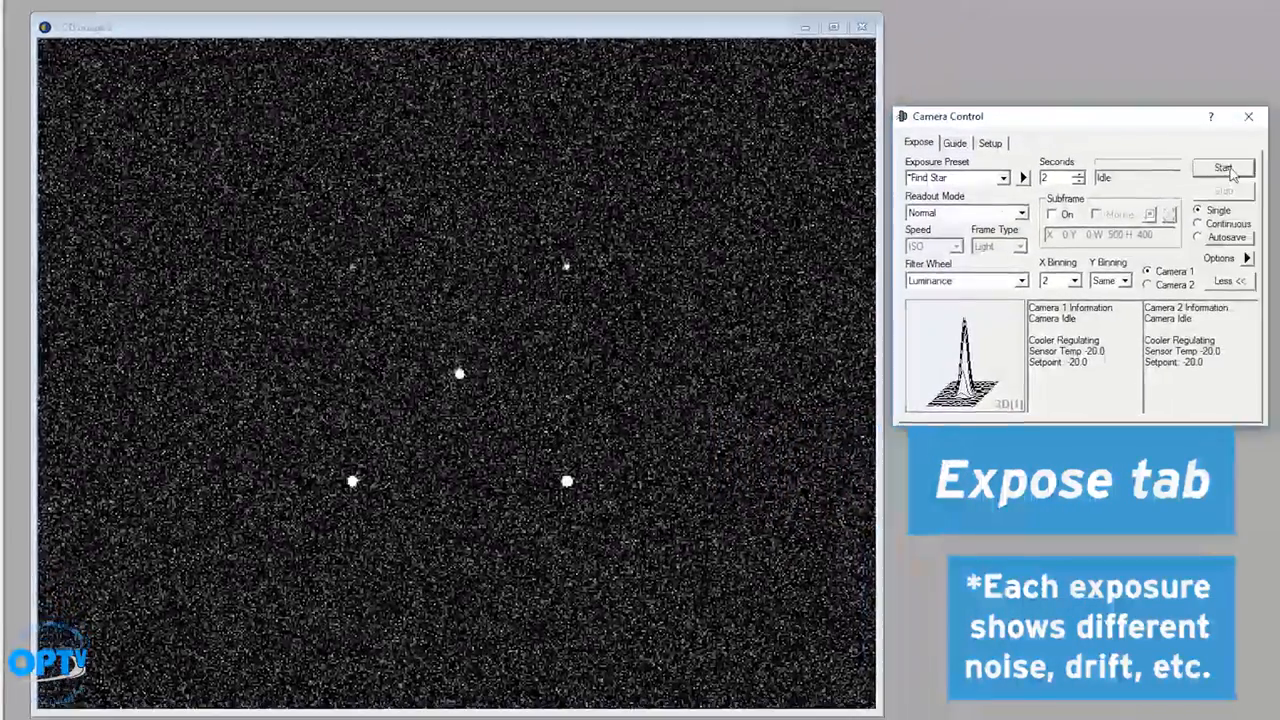
{"action": "left_click", "coordinate": [1222, 168]}
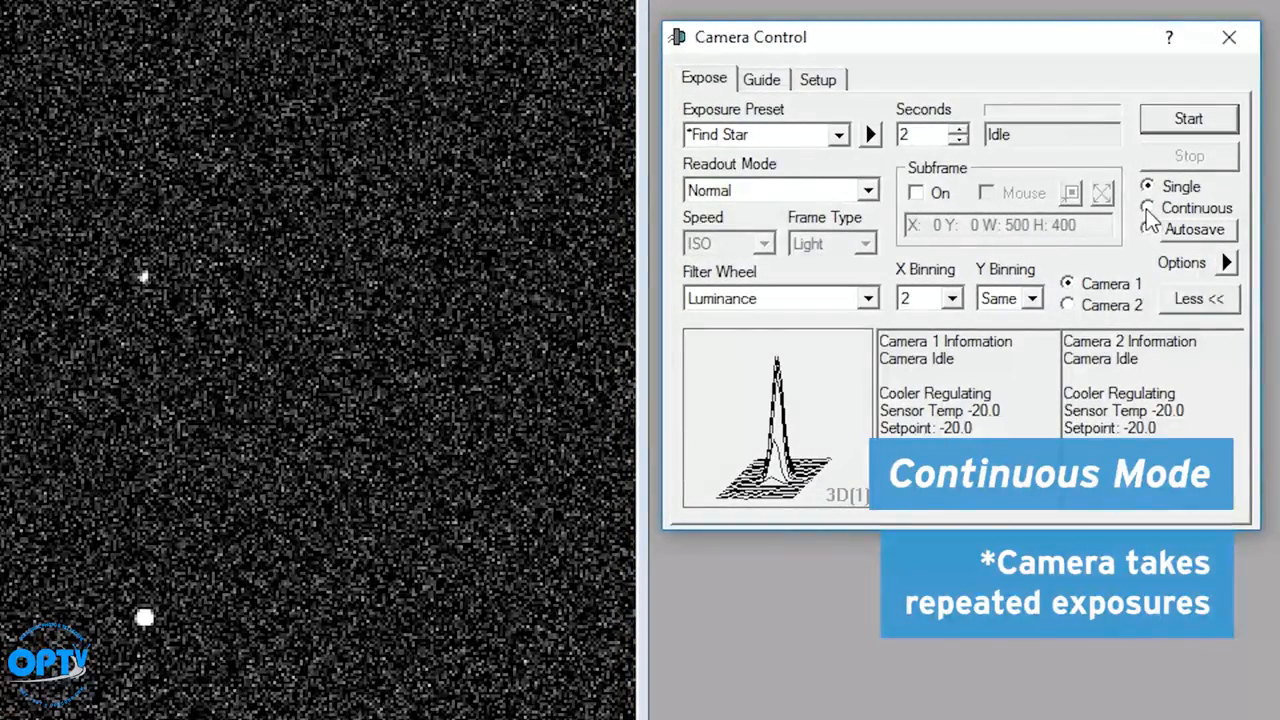
Run continuous focus exposures of the star field, then stop once focus is good.
{"action": "left_click", "coordinate": [1188, 118]}
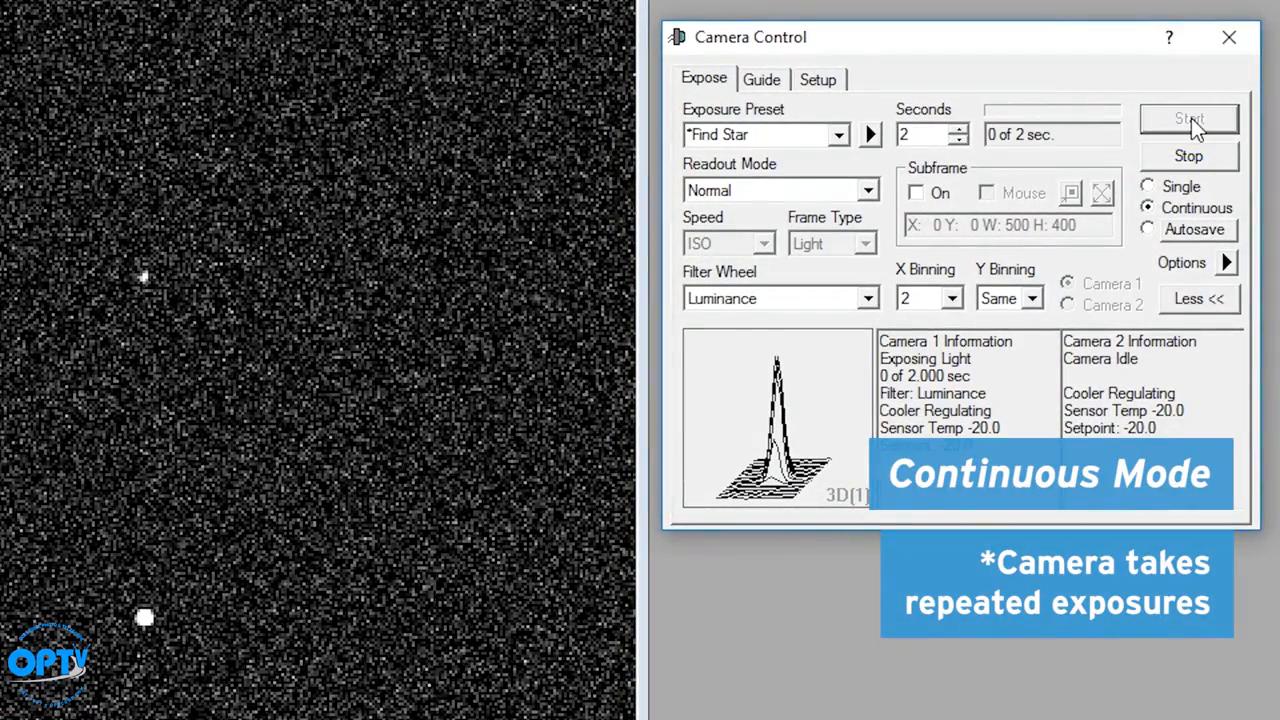
{"action": "left_click", "coordinate": [1188, 118]}
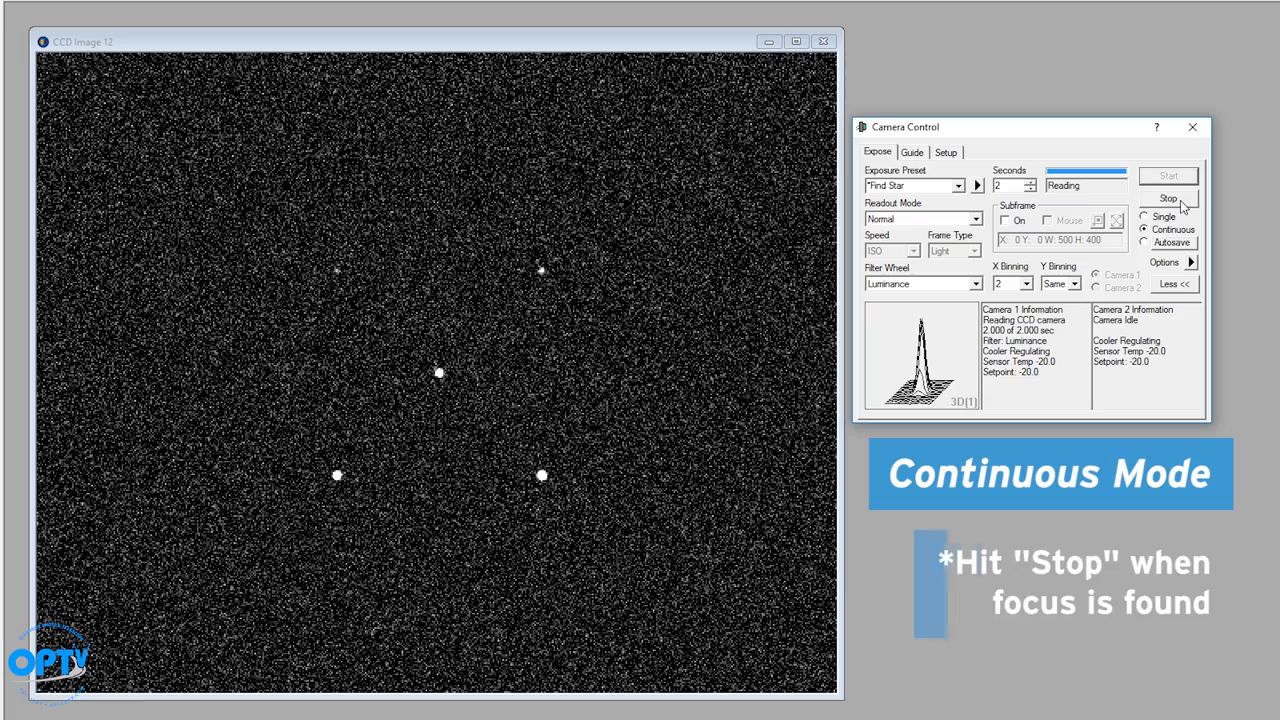
{"action": "left_click", "coordinate": [1168, 198]}
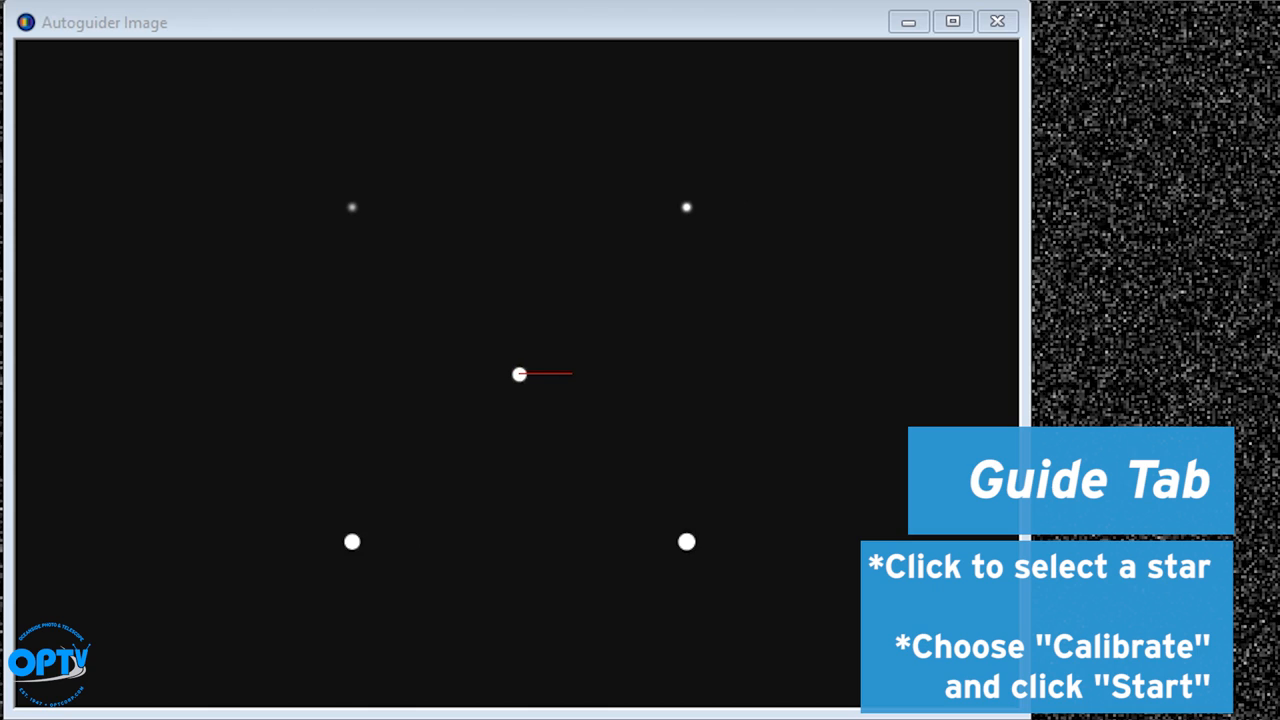
Select the central star in the autoguider image for calibration.
{"action": "left_click", "coordinate": [520, 374]}
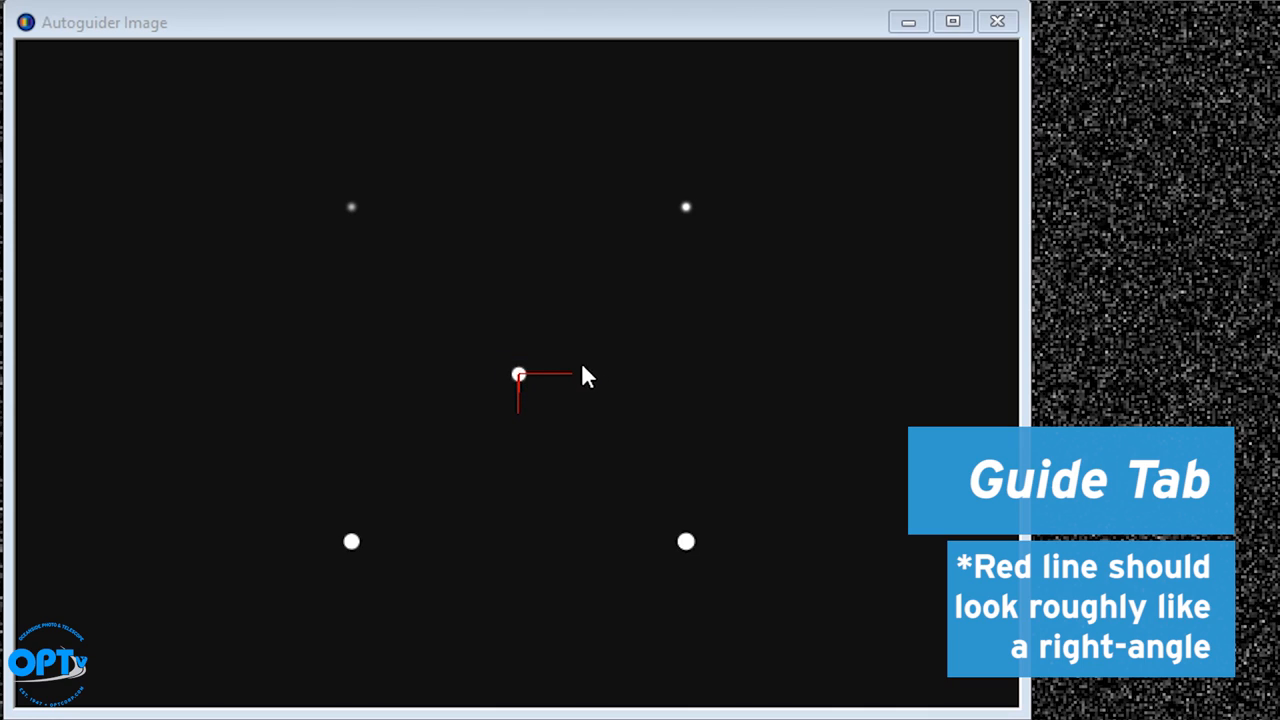
{"action": "mouse_move", "coordinate": [564, 384]}
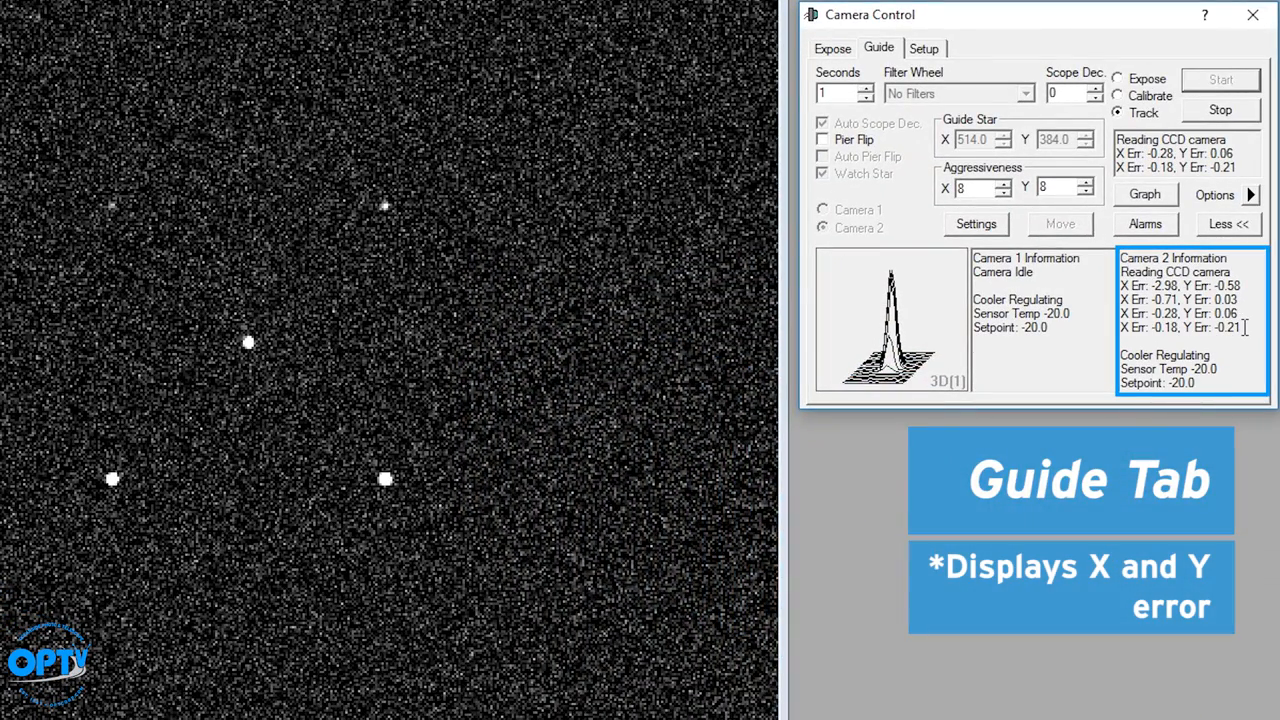
Return to the exposure settings while the autoguider keeps tracking.
{"action": "left_click", "coordinate": [832, 48]}
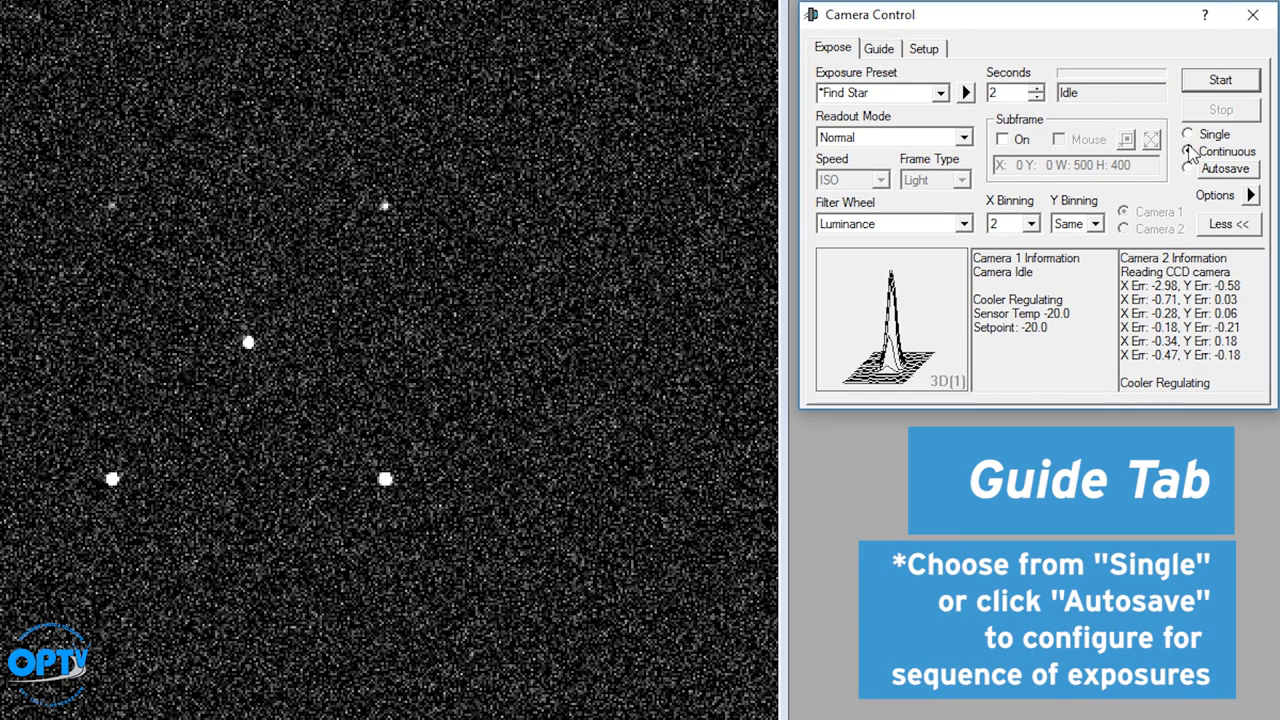
Switch to Autosave mode and bring up the sequence setup dialog.
{"action": "left_click", "coordinate": [1188, 132]}
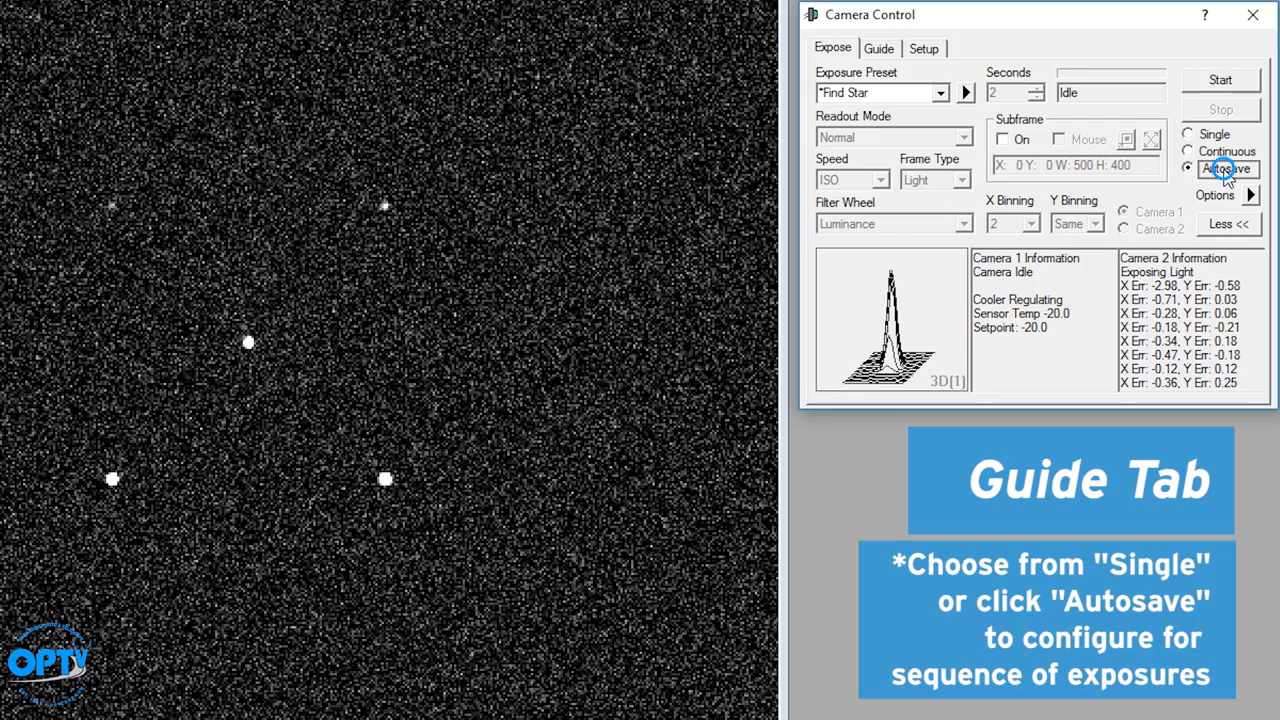
{"action": "left_click", "coordinate": [1228, 168]}
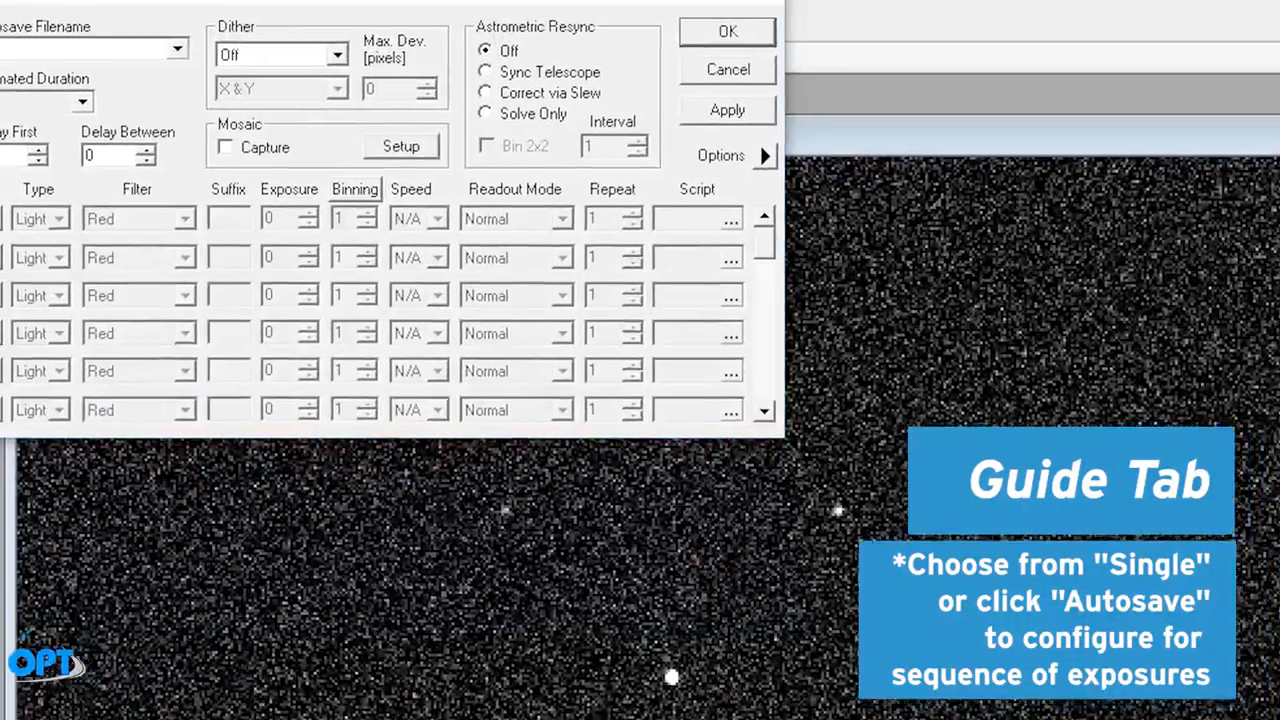